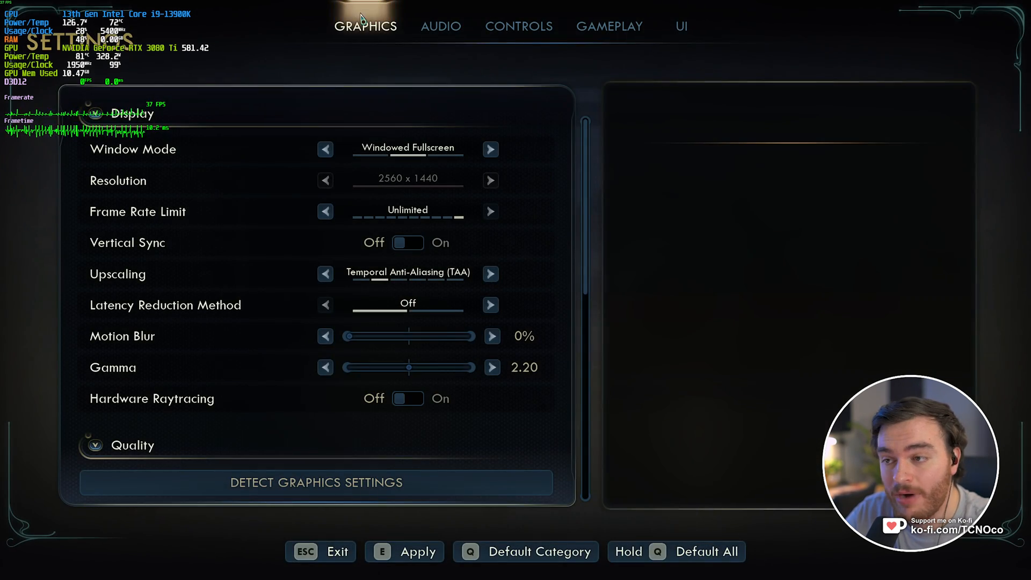
pyautogui.moveTo(528, 128)
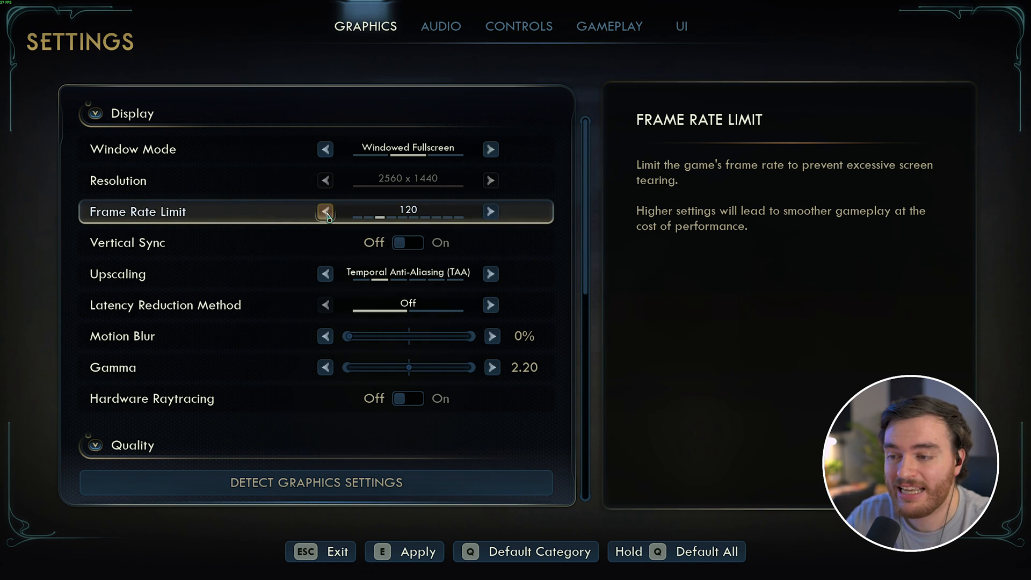
# Cycle the frame rate limit through 60 and 200, leaving it at Unlimited.
pyautogui.click(324, 212)
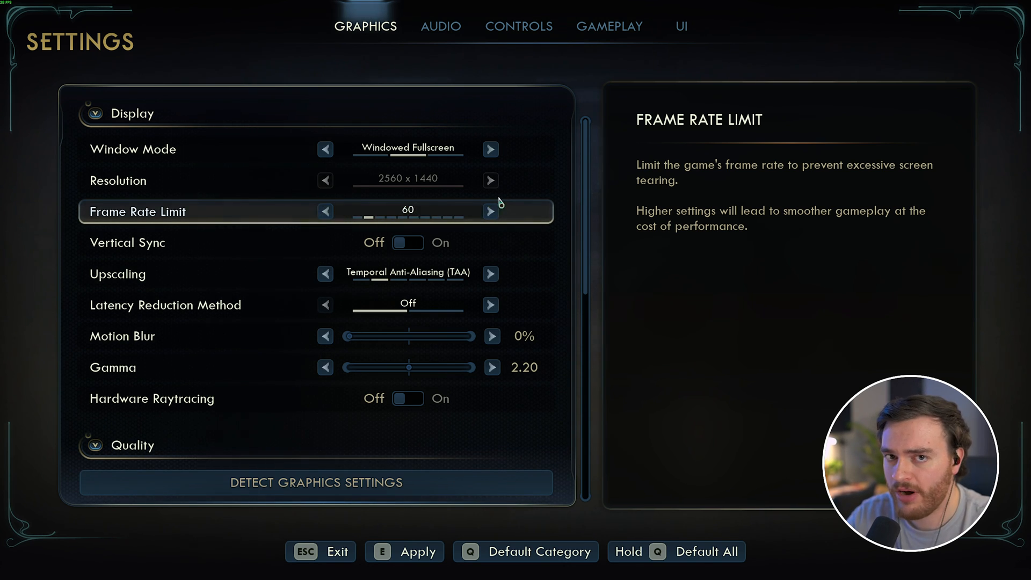
pyautogui.click(490, 212)
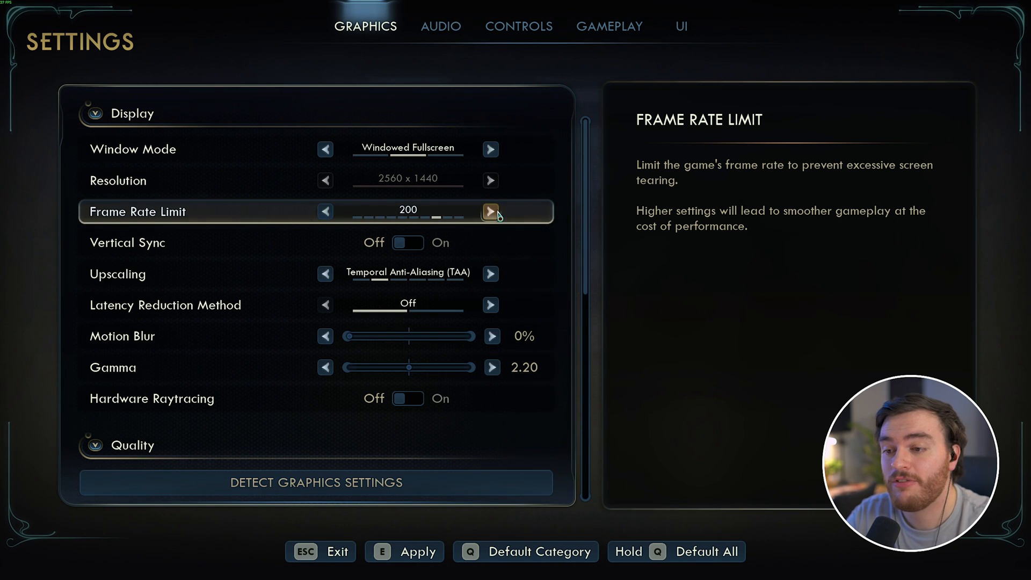
pyautogui.click(489, 212)
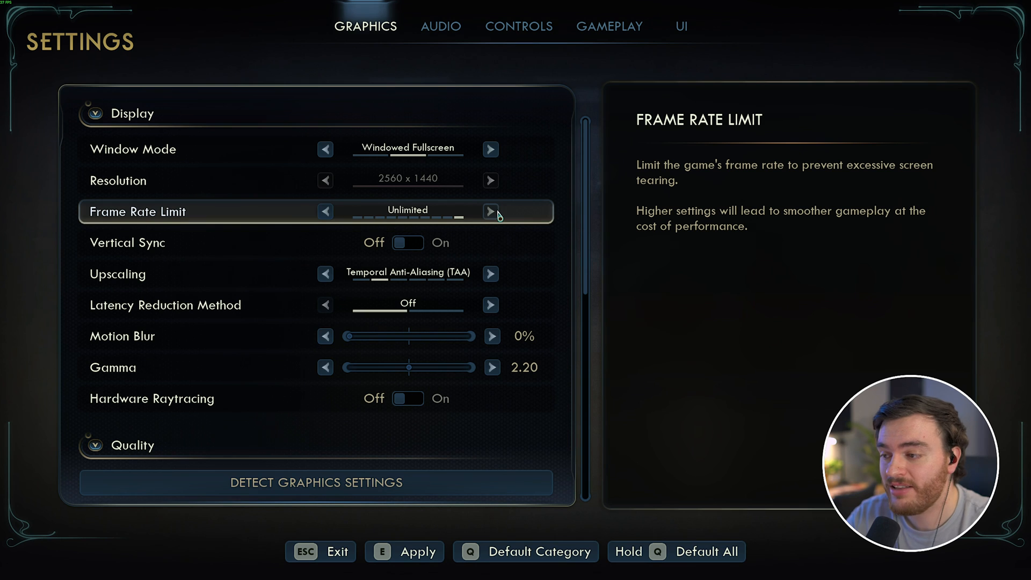
pyautogui.moveTo(434, 243)
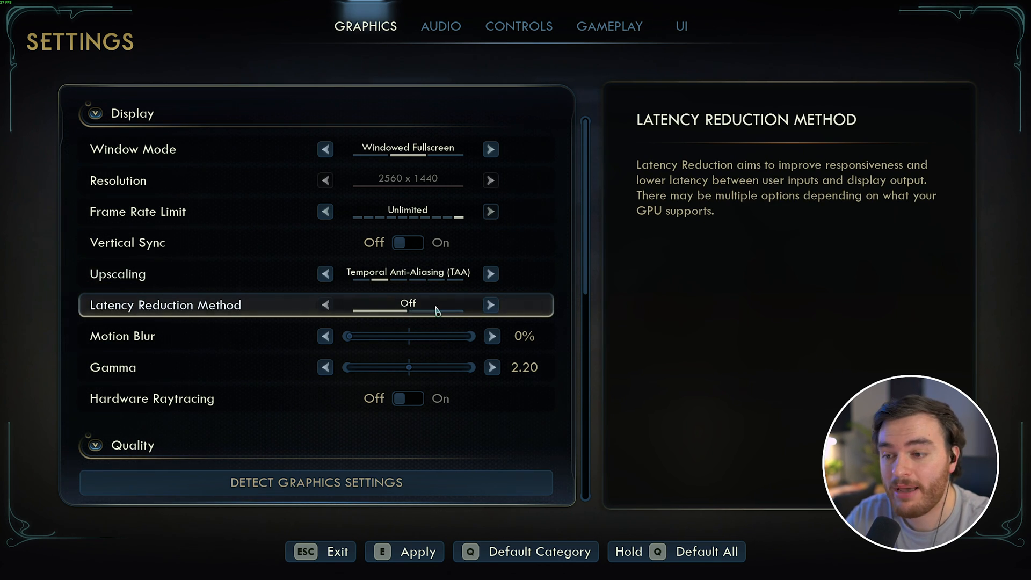
# Switch latency reduction to NVIDIA Reflex Low Latency, try On + Boost, then keep On.
pyautogui.click(489, 304)
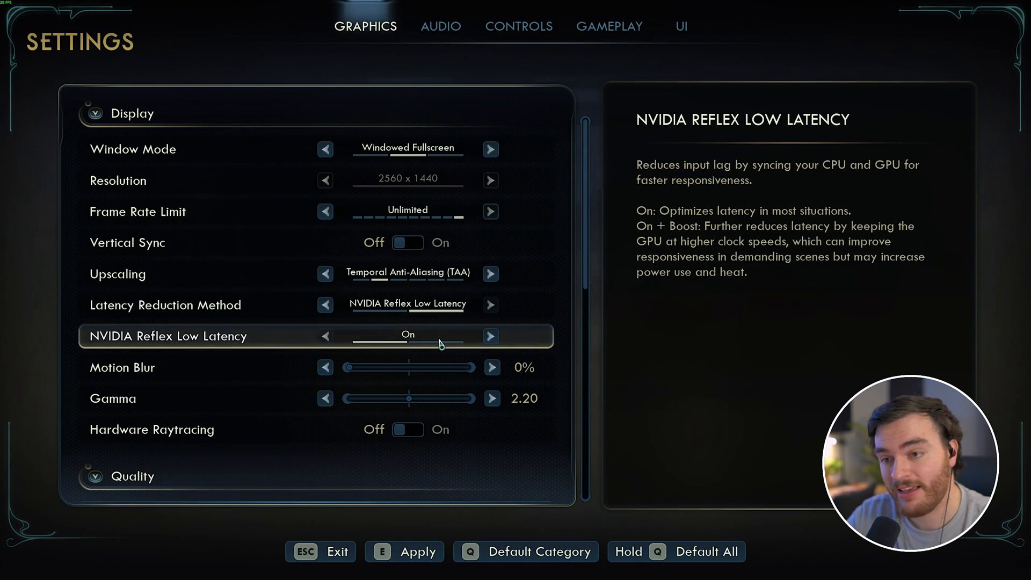
pyautogui.moveTo(435, 345)
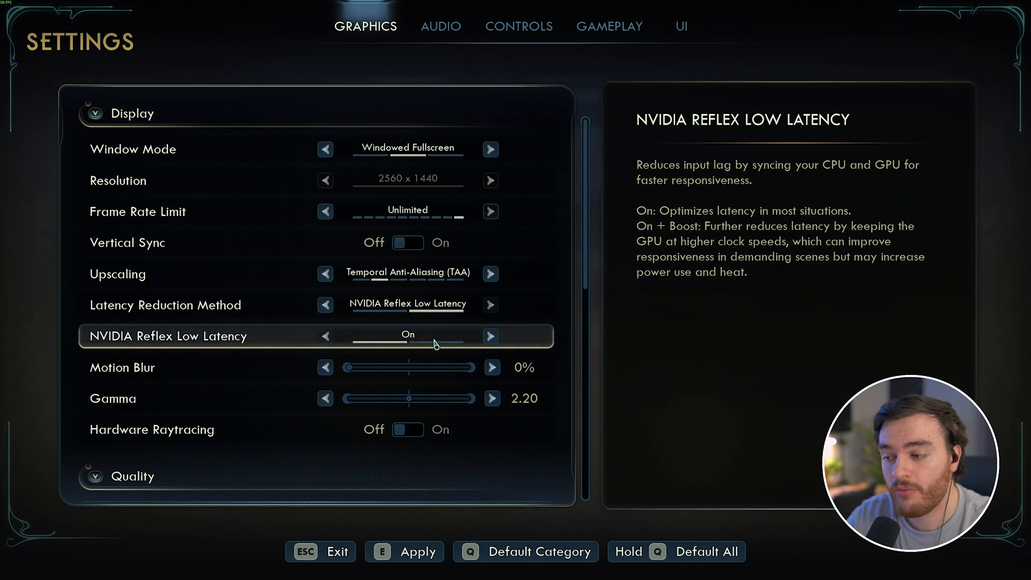
pyautogui.click(325, 336)
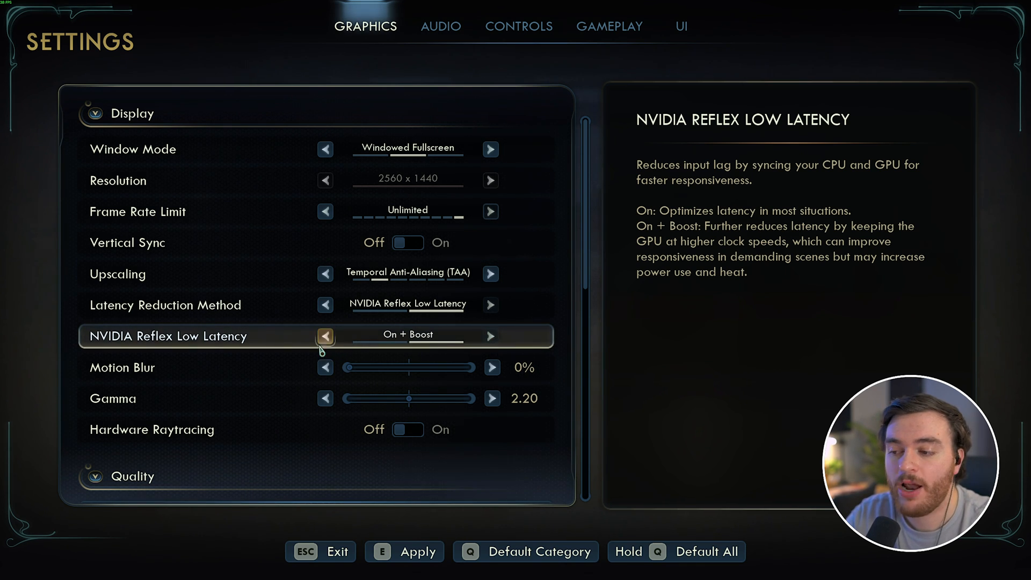
pyautogui.click(325, 336)
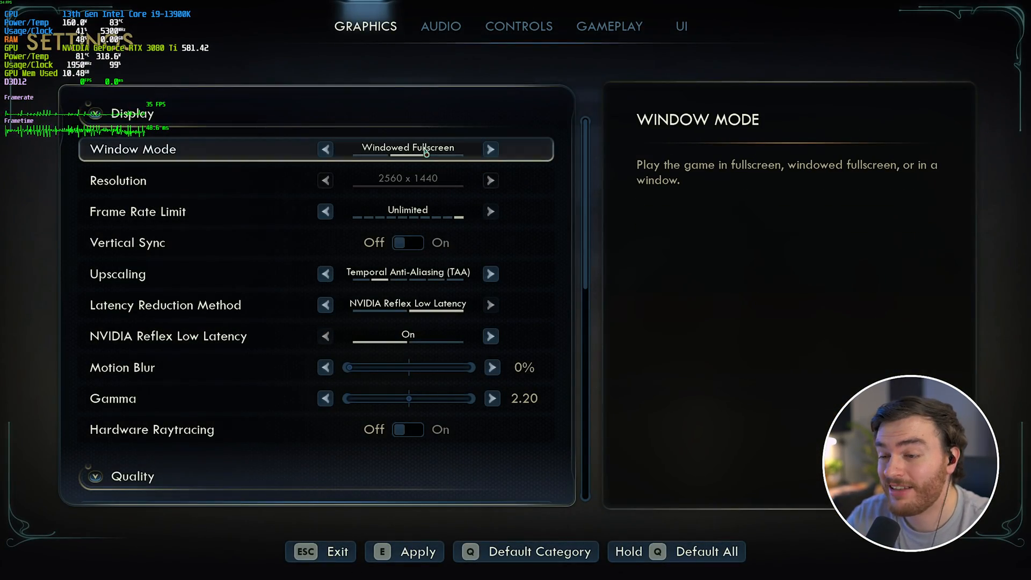
pyautogui.moveTo(461, 243)
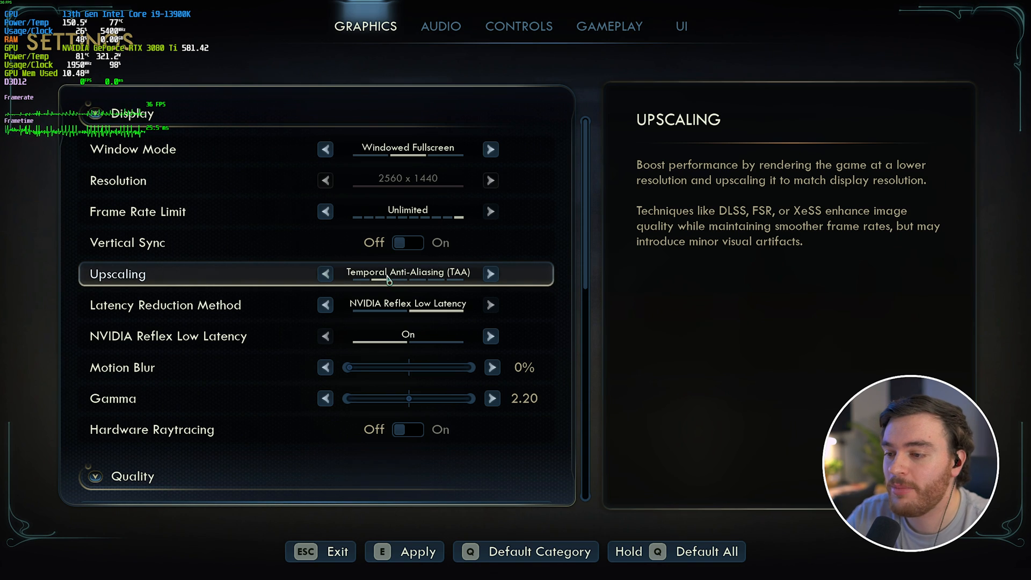
# Cycle upscaling through None, TSR, XeSS and DLSS, landing on AMD FidelityFX 4.
pyautogui.click(325, 274)
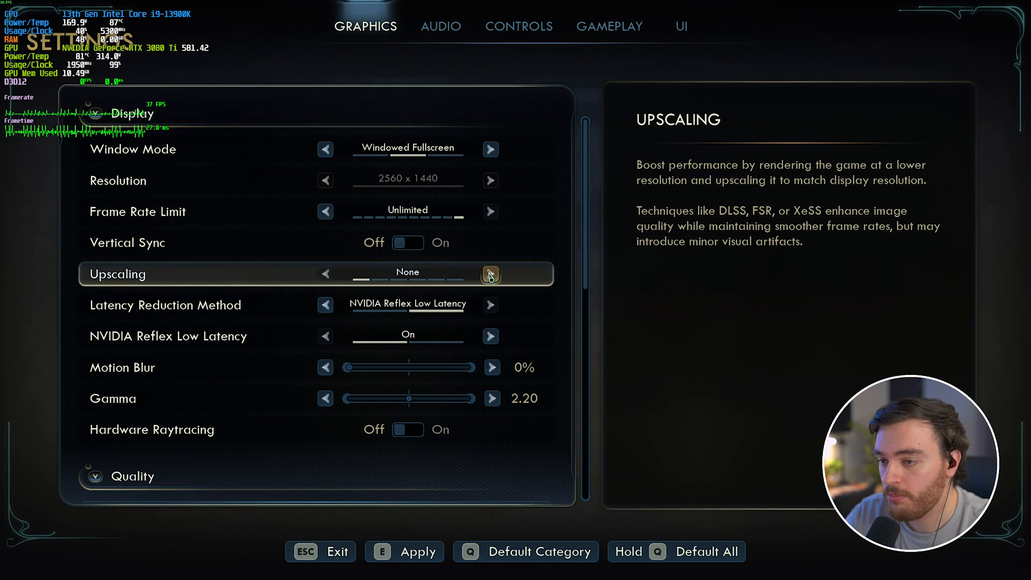
pyautogui.click(489, 274)
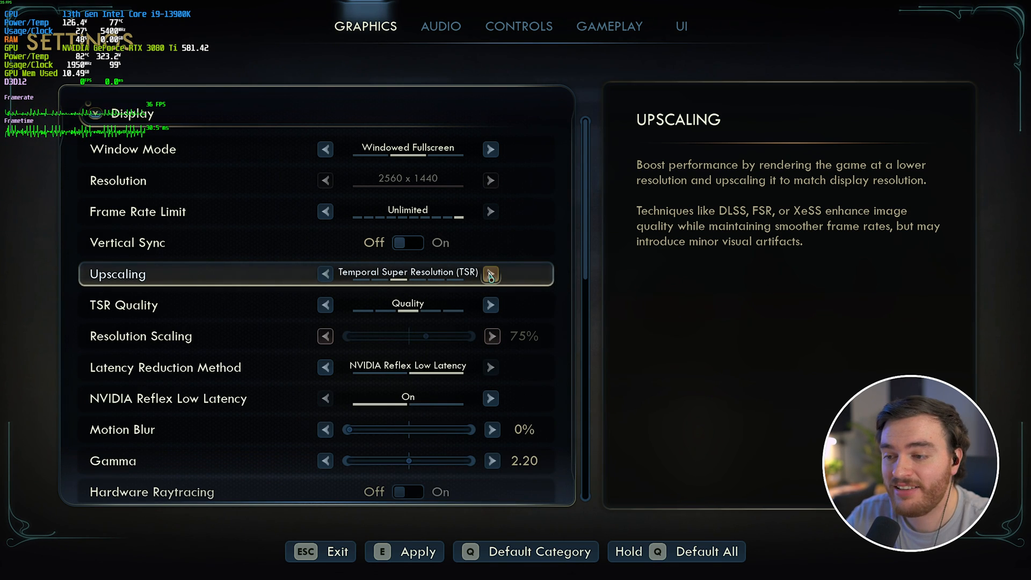
pyautogui.click(490, 274)
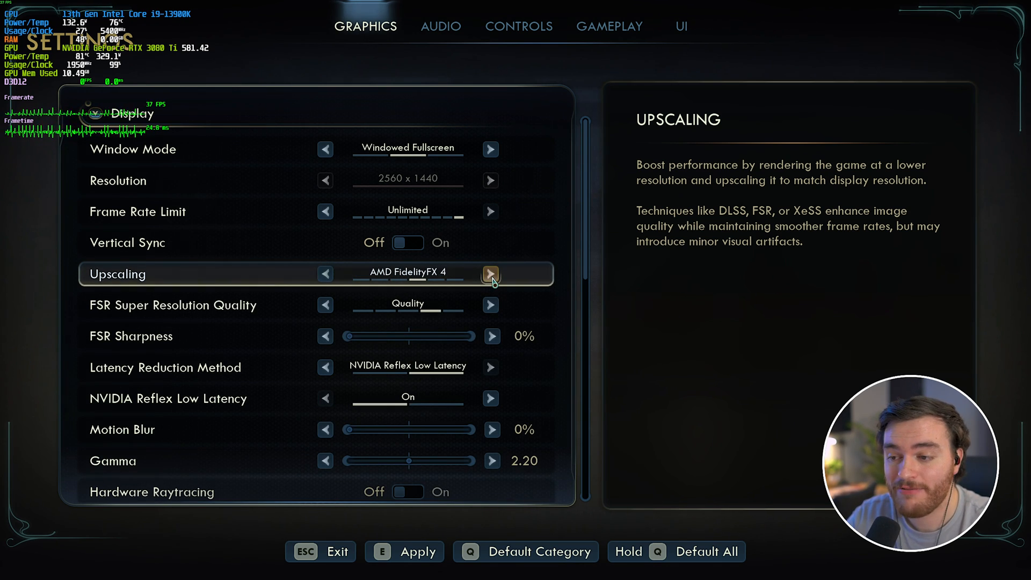
pyautogui.click(490, 274)
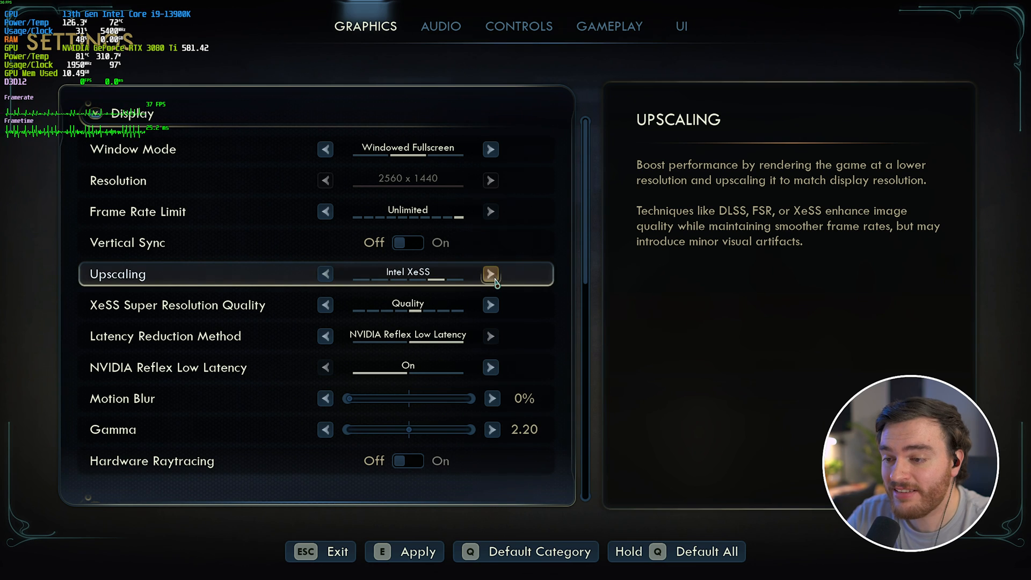
pyautogui.click(490, 274)
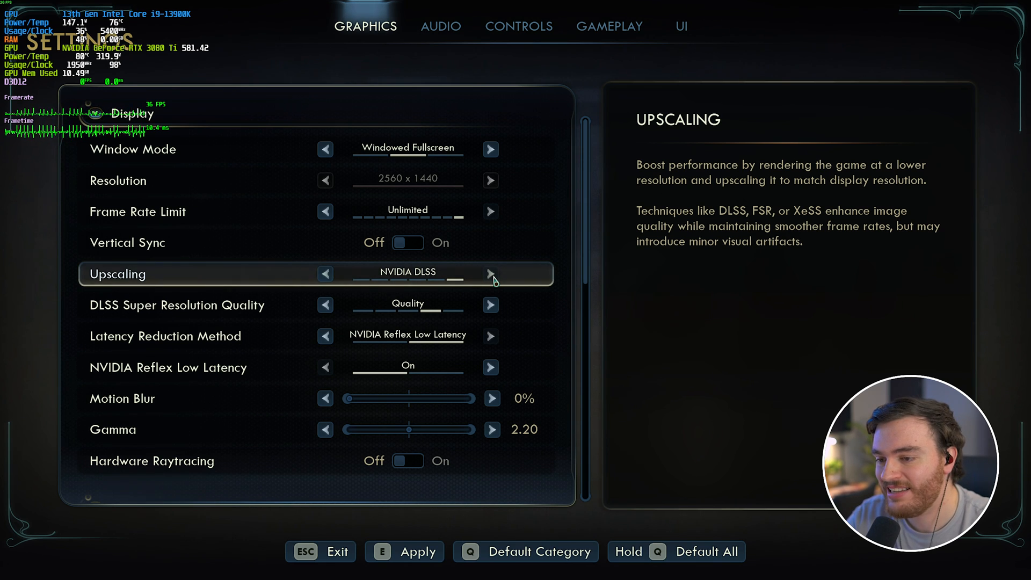
pyautogui.click(489, 274)
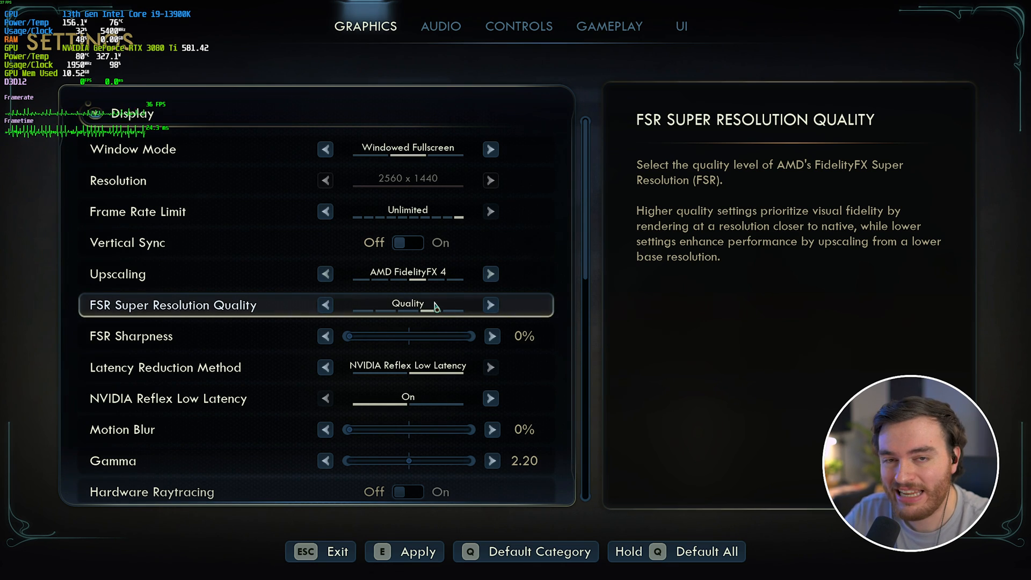
pyautogui.moveTo(345, 297)
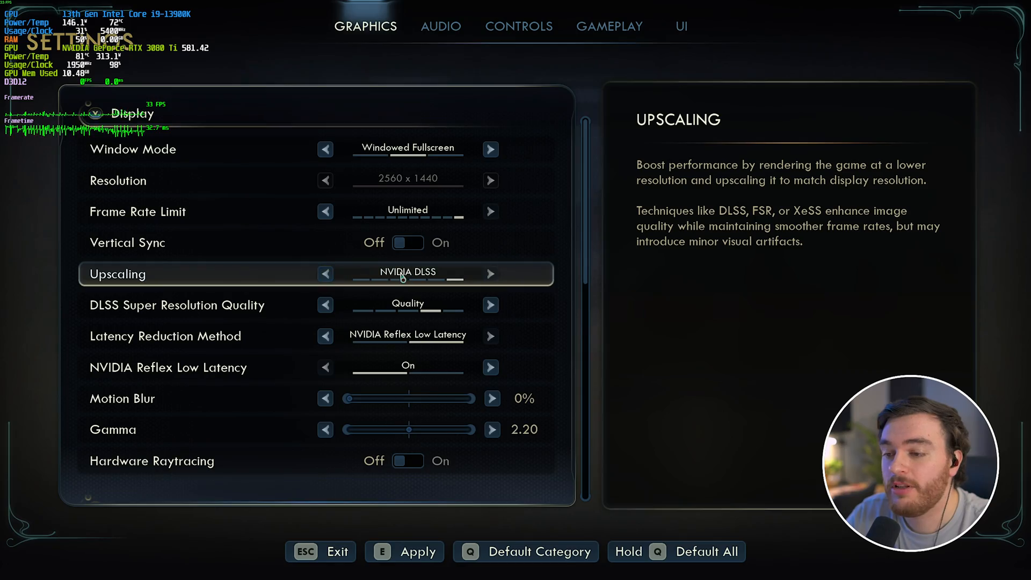
pyautogui.moveTo(421, 285)
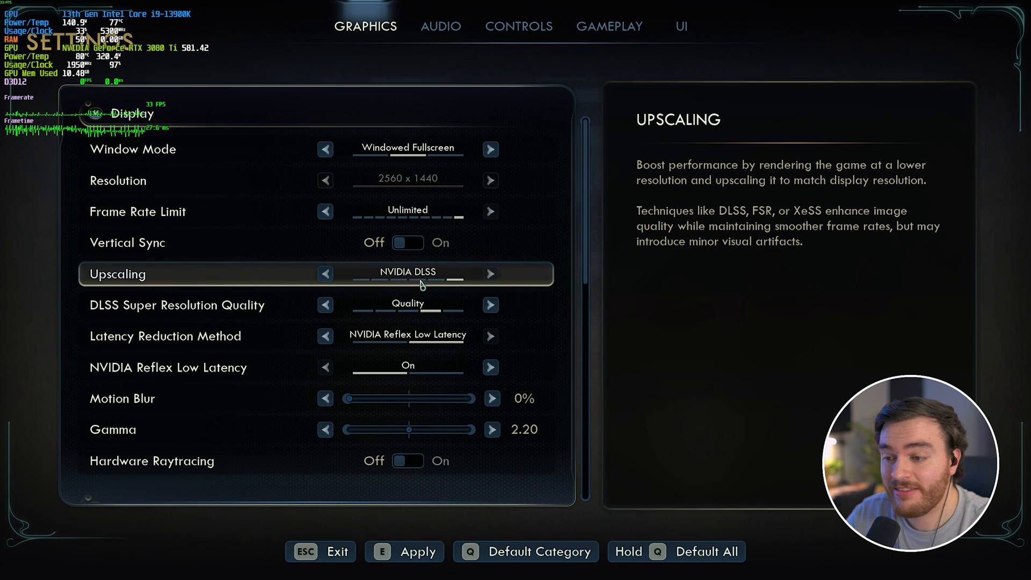
pyautogui.moveTo(425, 356)
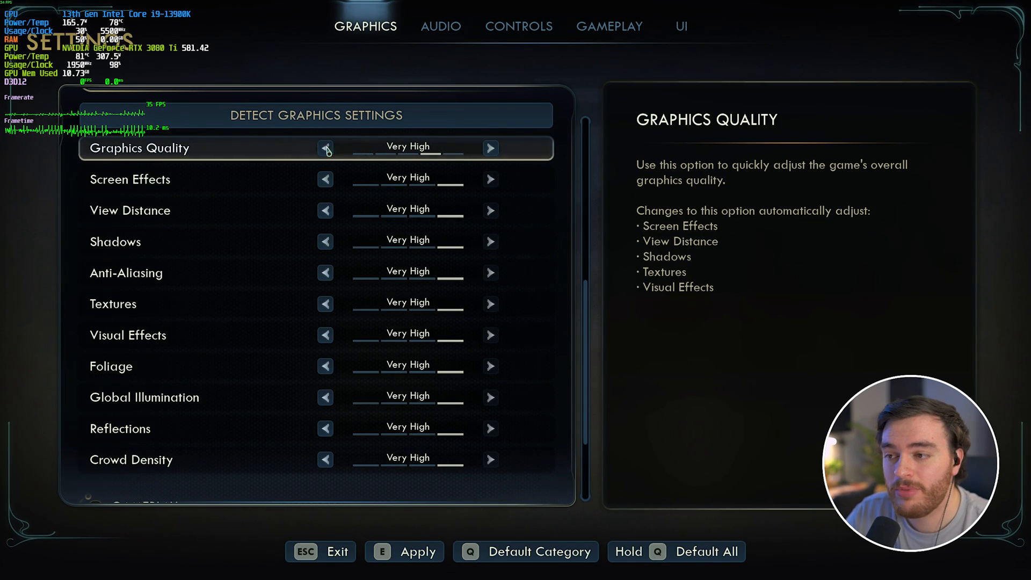
# Toggle graphics quality to High and back to Very High, then leave settings for the pause menu.
pyautogui.click(489, 147)
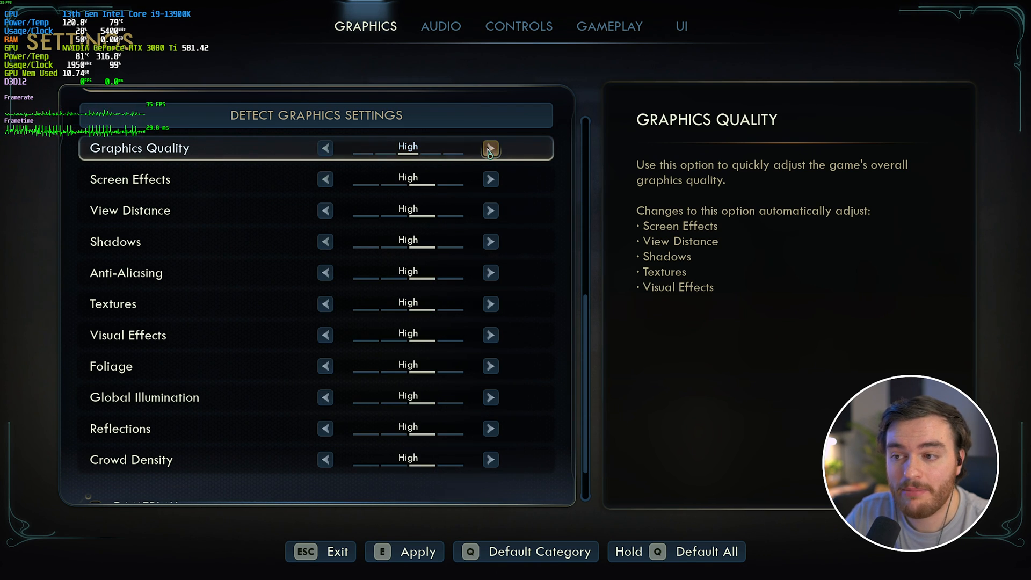
pyautogui.click(490, 148)
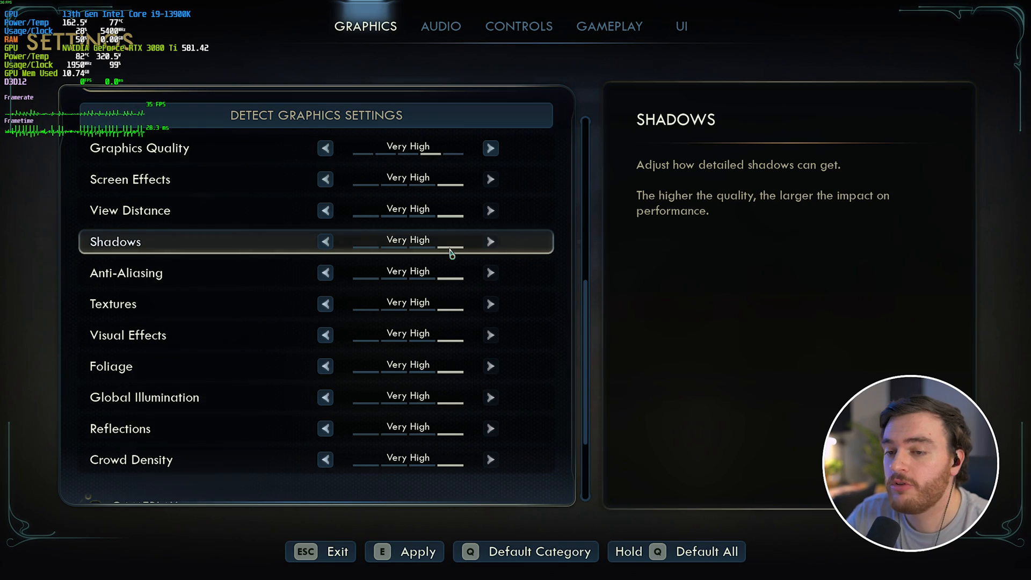
pyautogui.press('Escape')
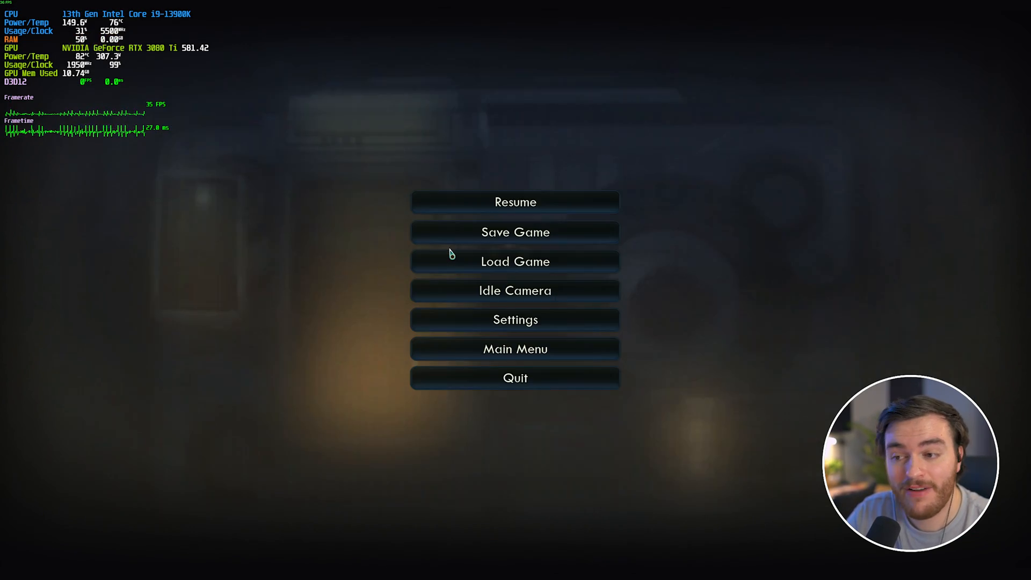
pyautogui.click(514, 202)
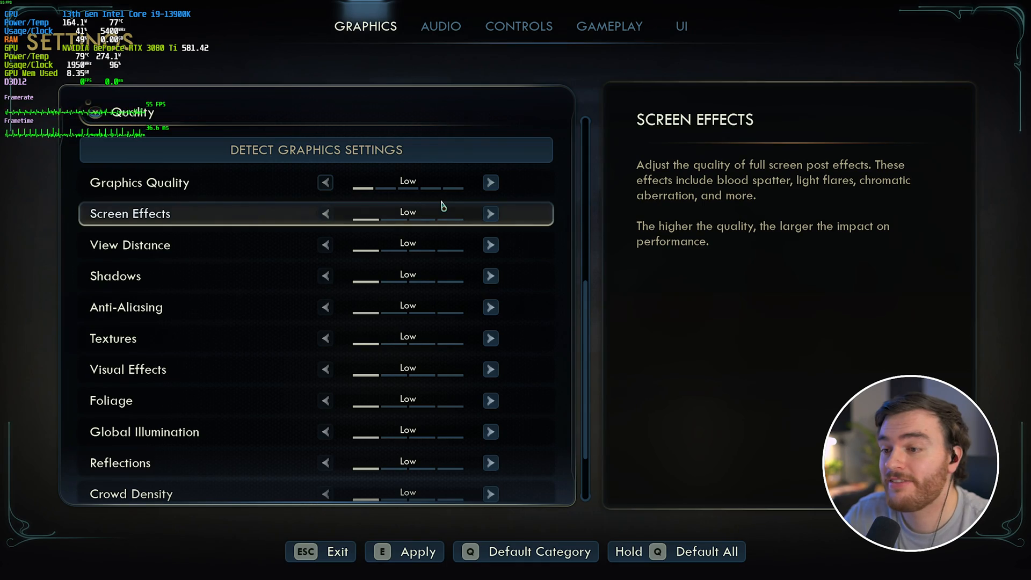
pyautogui.moveTo(434, 189)
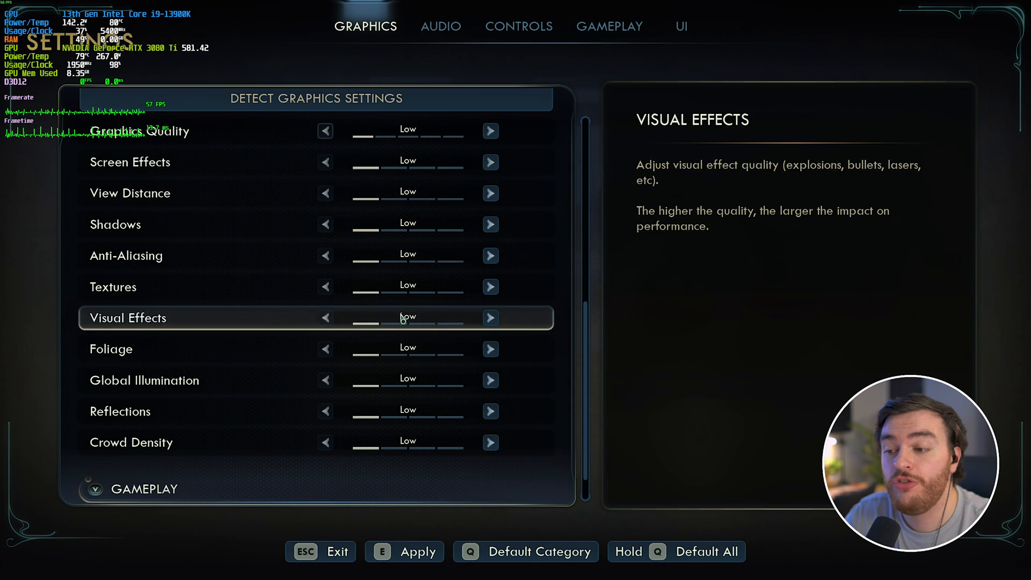
pyautogui.click(489, 286)
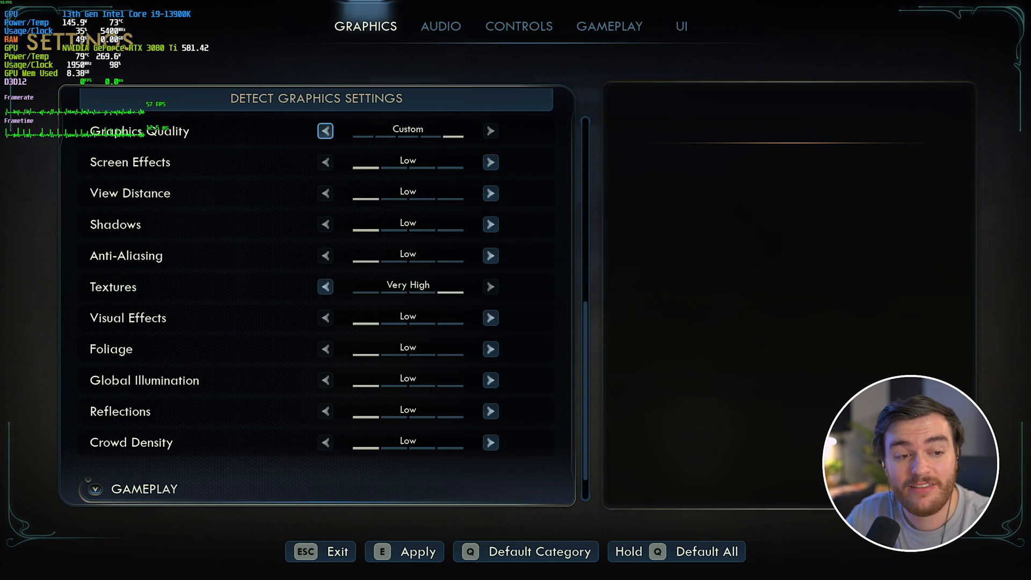
pyautogui.moveTo(535, 287)
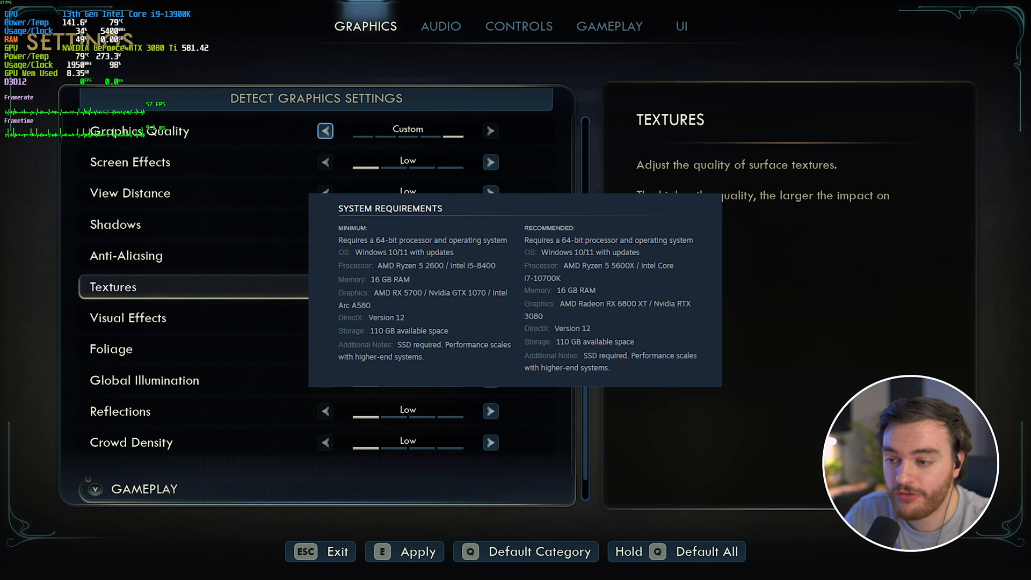
pyautogui.click(490, 287)
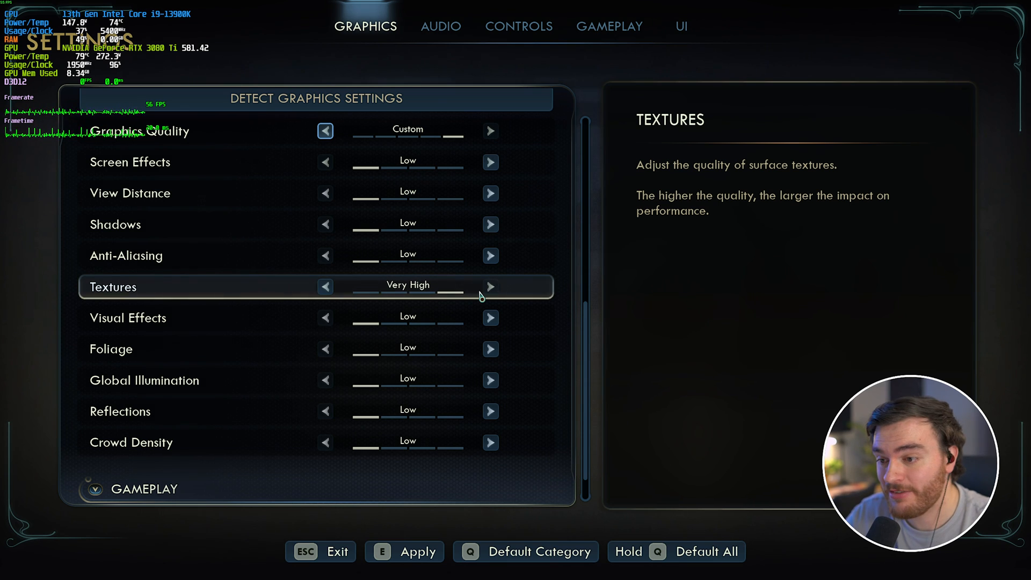
pyautogui.moveTo(368, 298)
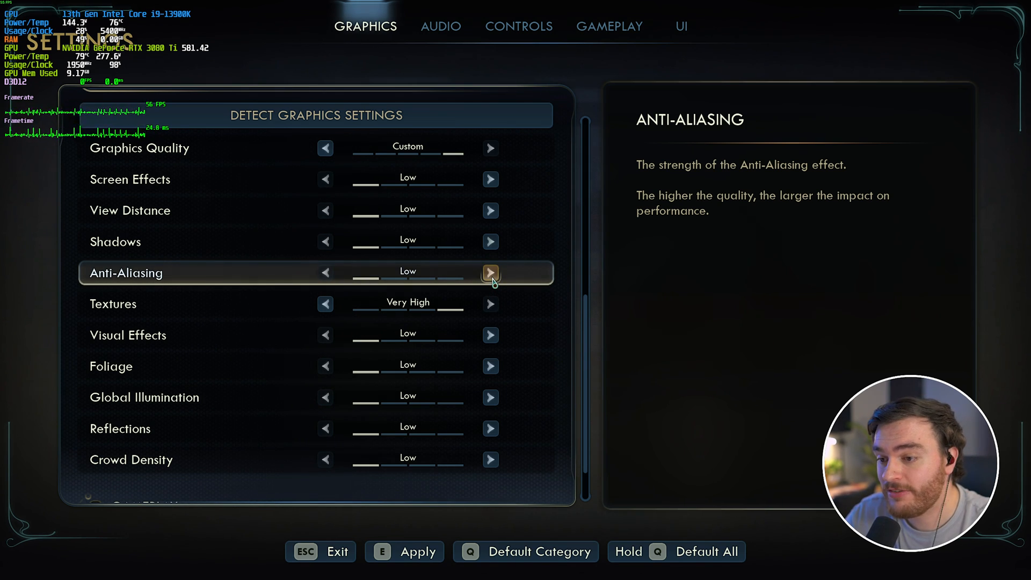
# Toggle anti-aliasing up to Very High and back to Low, and raise crowd density to Medium.
pyautogui.click(490, 271)
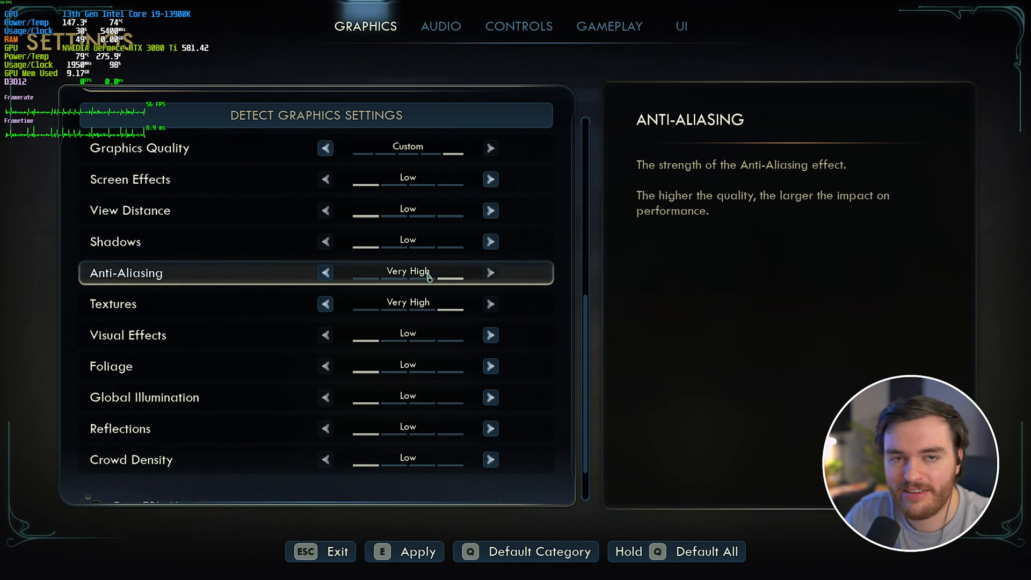
pyautogui.moveTo(465, 272)
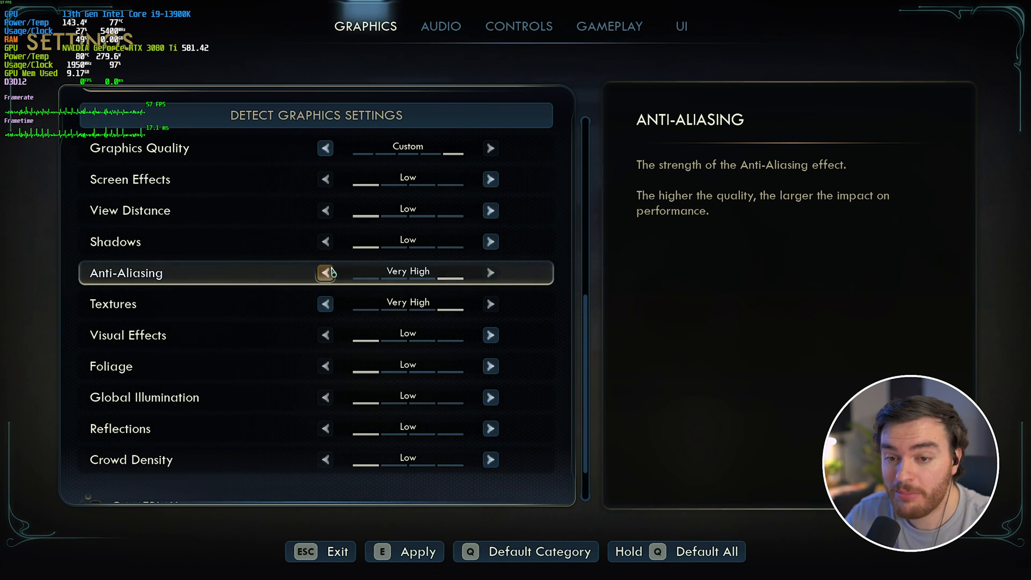
pyautogui.click(324, 271)
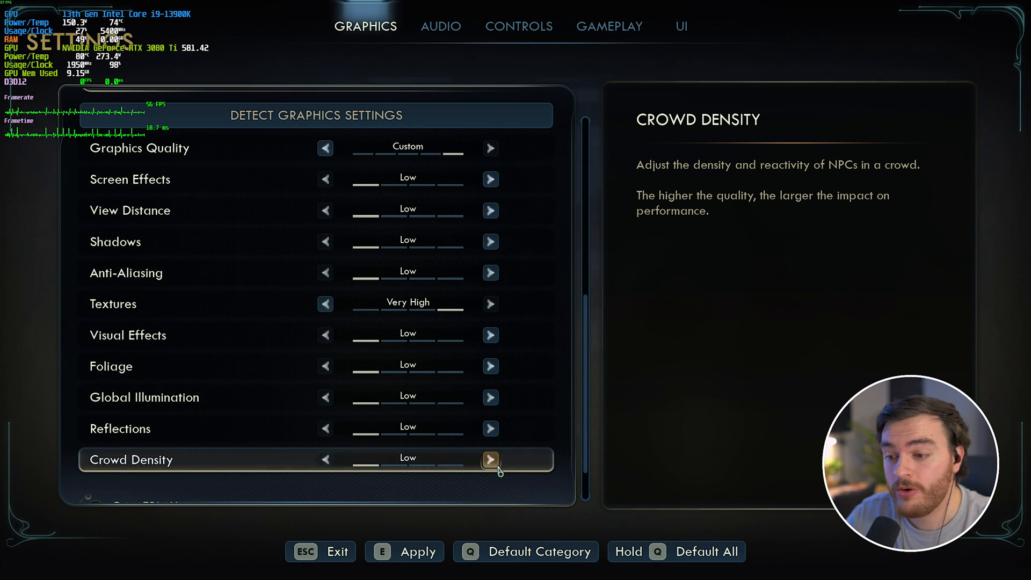
pyautogui.click(490, 458)
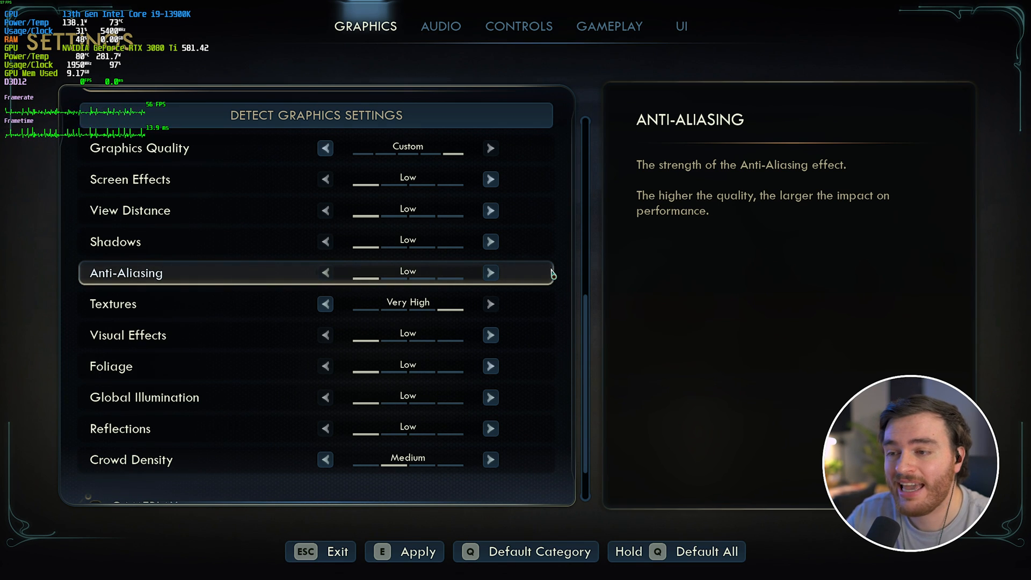
# Raise the overall graphics preset through High to Very High and keep the new settings.
pyautogui.click(490, 147)
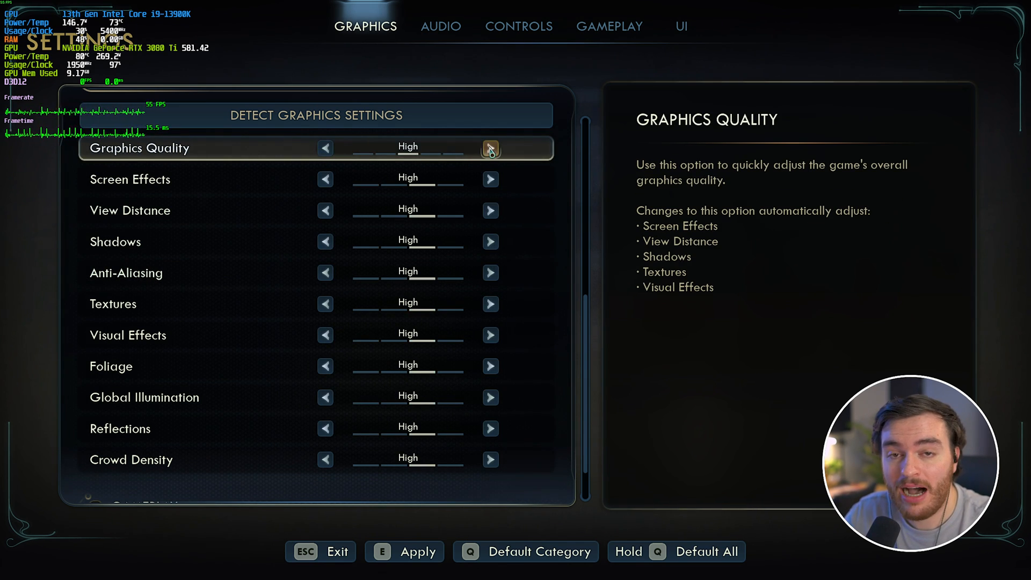
pyautogui.click(490, 148)
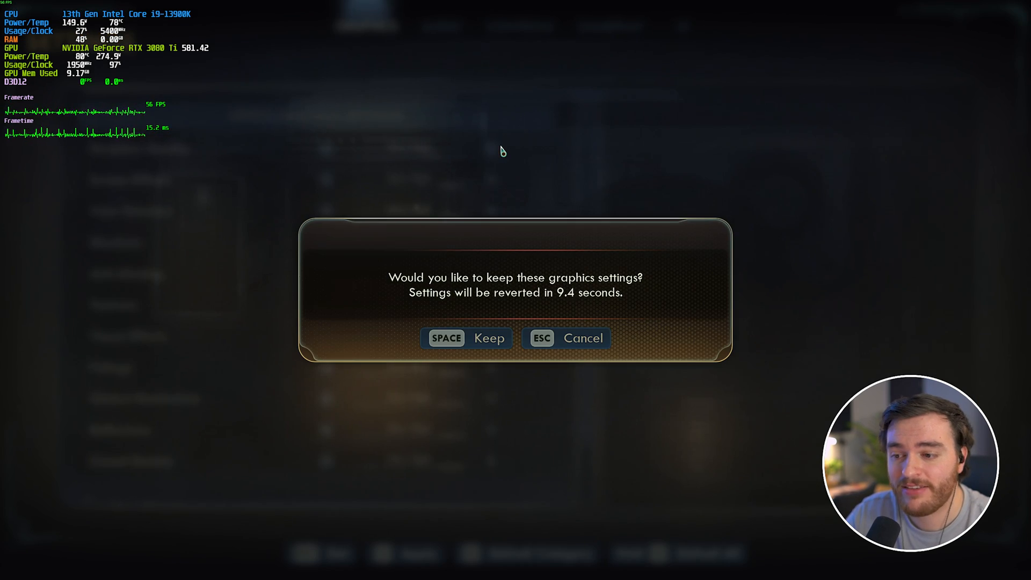
pyautogui.press('space')
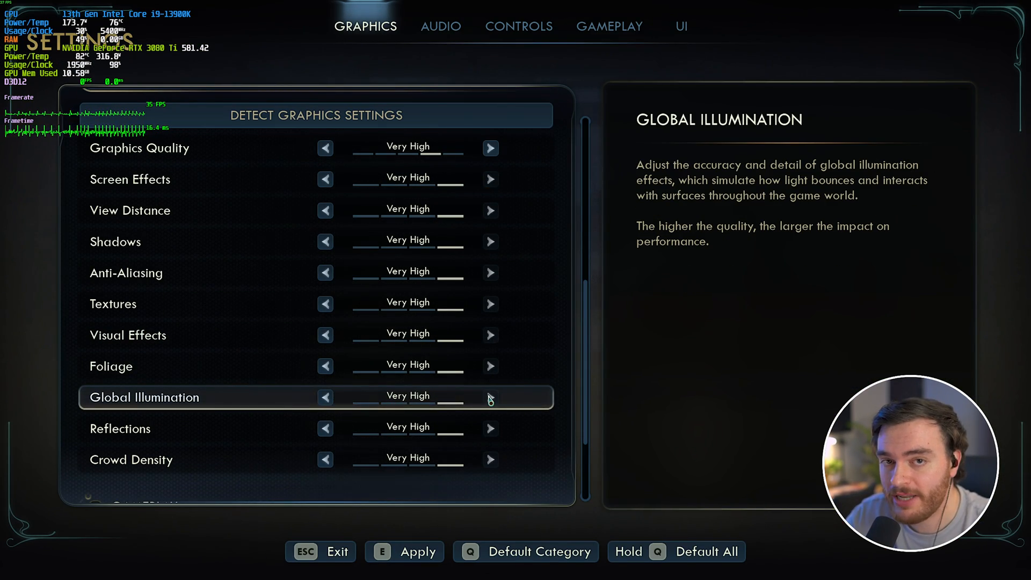
pyautogui.press('Escape')
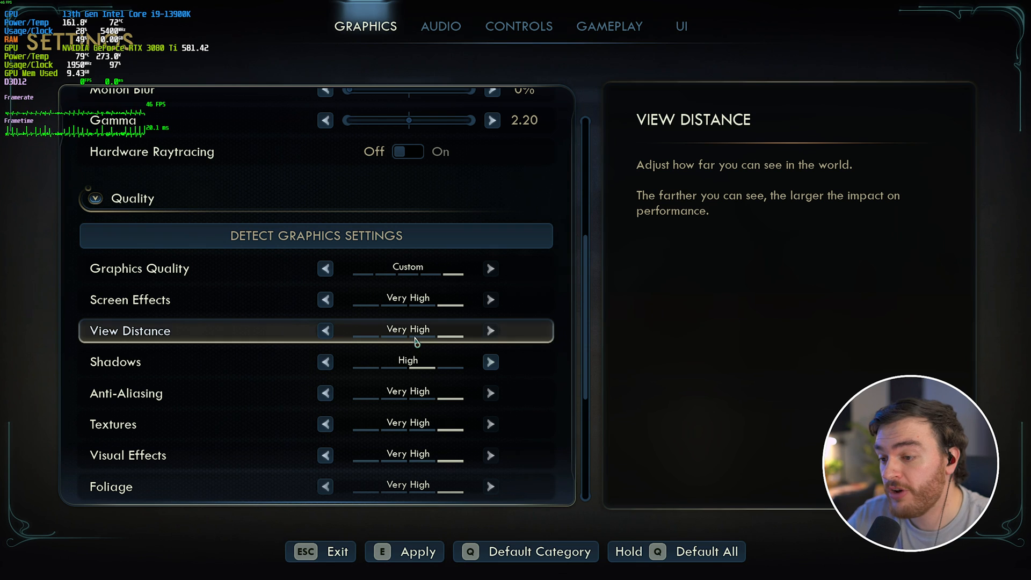
# Lower view distance, apply the adjusted graphics settings and keep them.
pyautogui.click(324, 329)
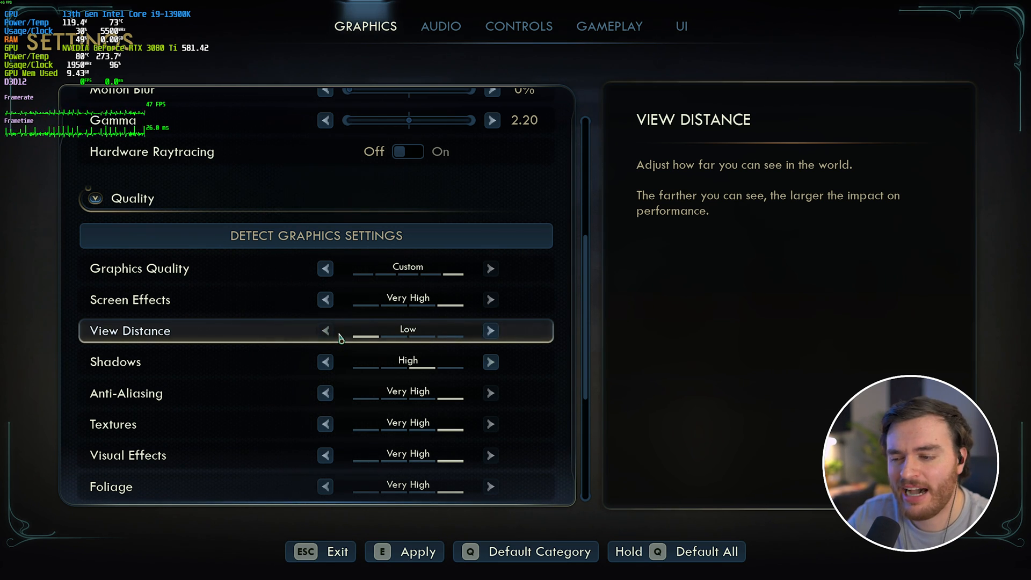
pyautogui.press('Escape')
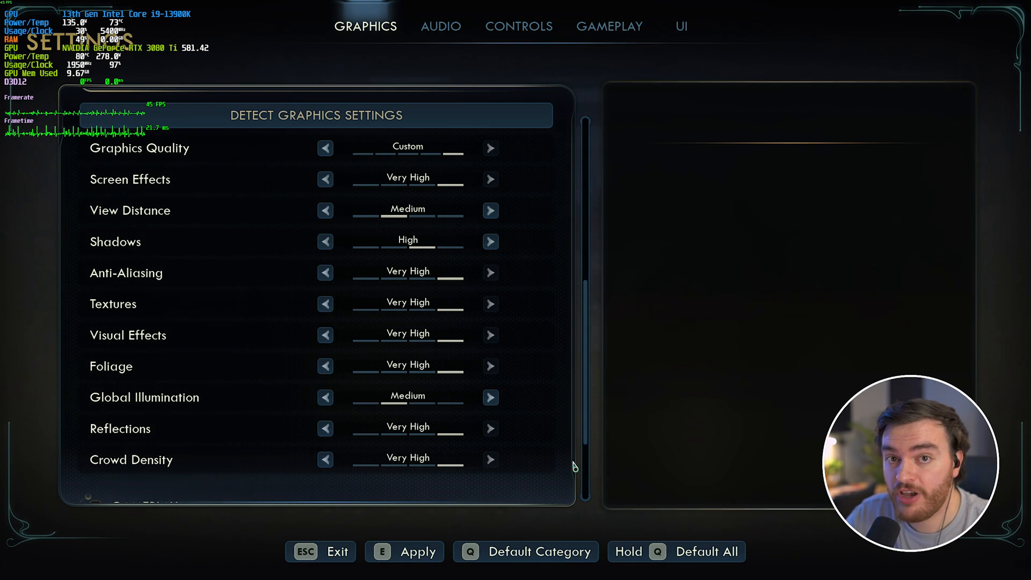
pyautogui.press('Escape')
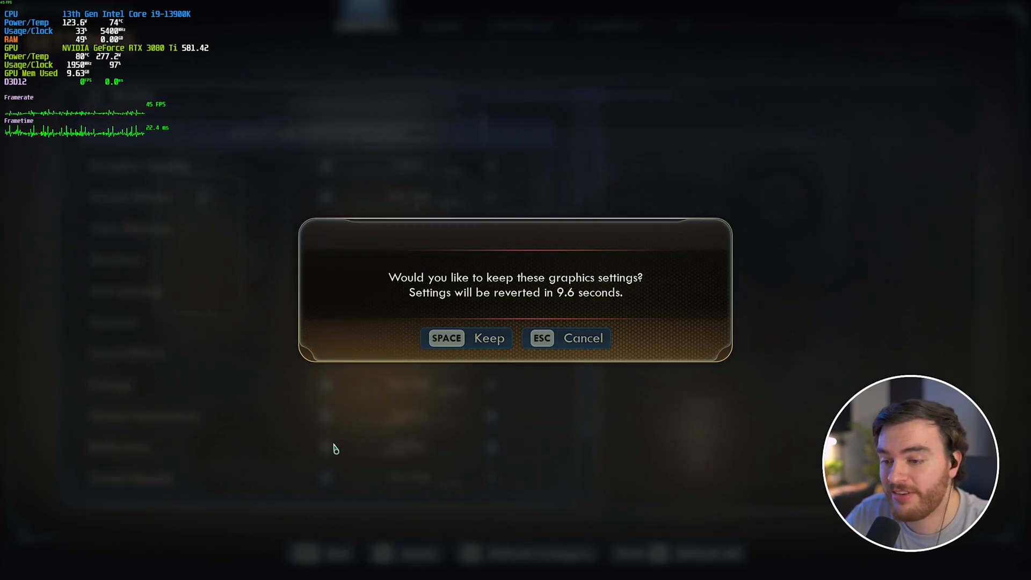
pyautogui.press('space')
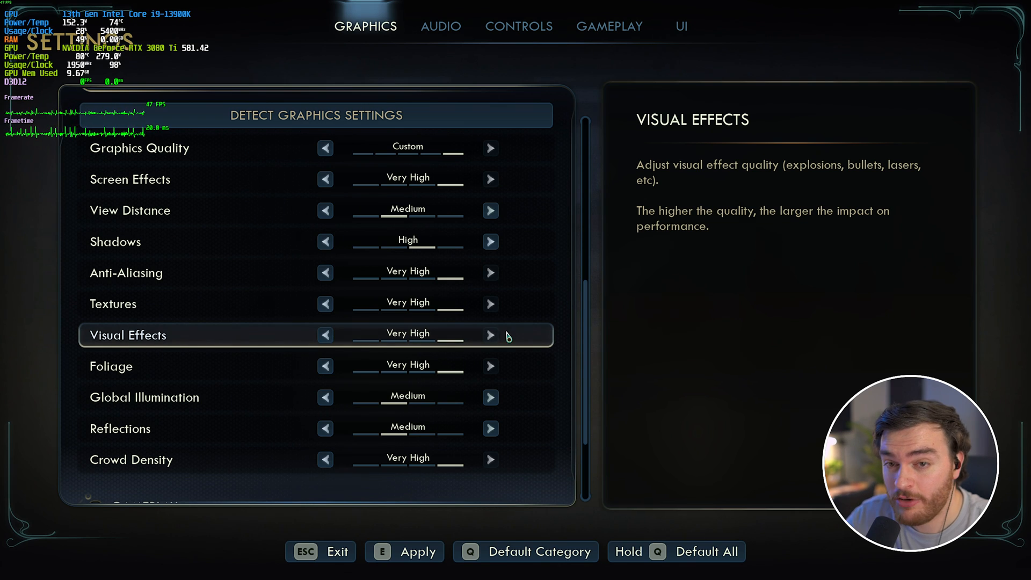
# Step visual effects down through High and Medium to Low, then back up to Medium.
pyautogui.click(489, 335)
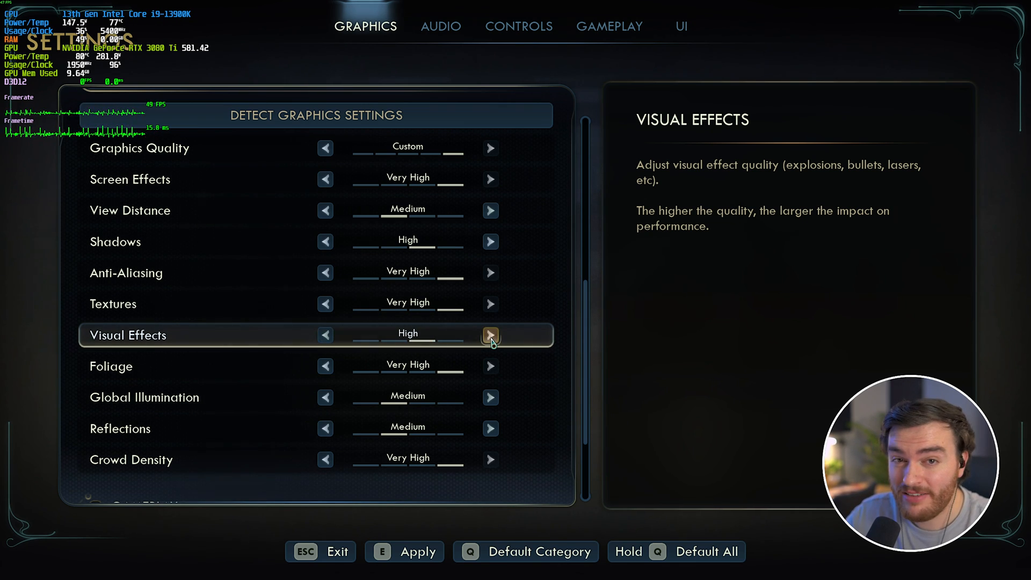
pyautogui.click(324, 335)
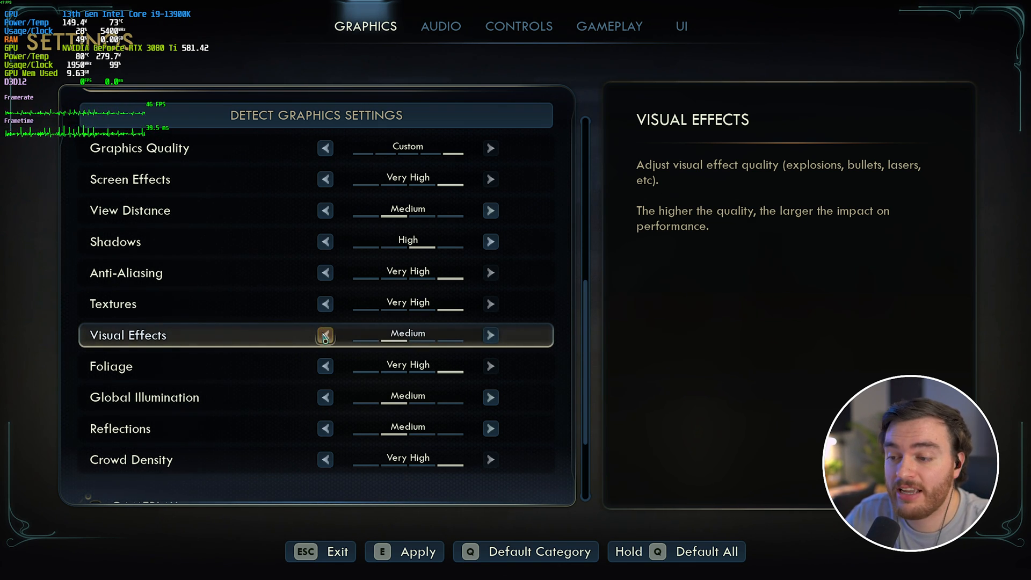
pyautogui.click(324, 335)
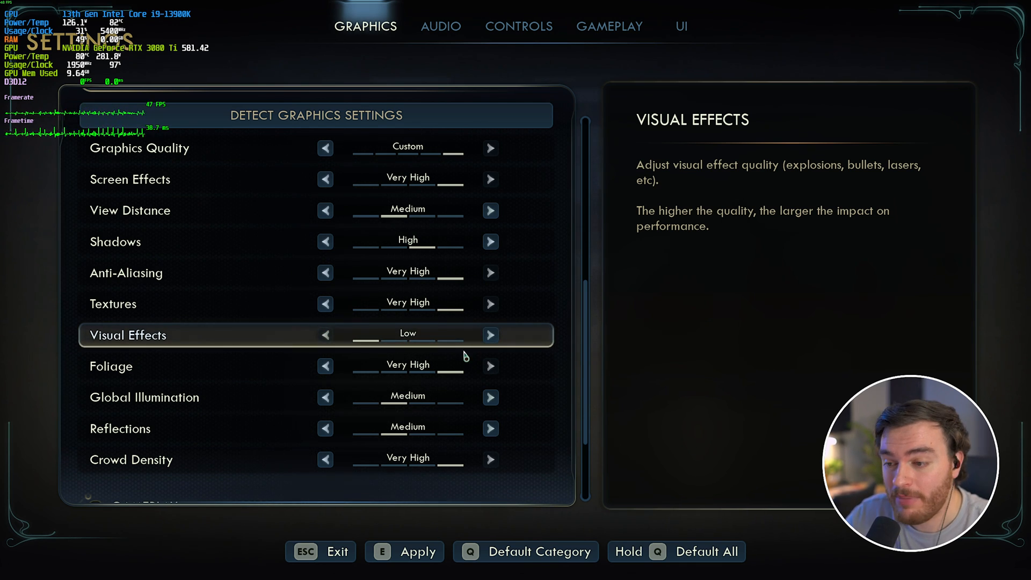
pyautogui.click(324, 335)
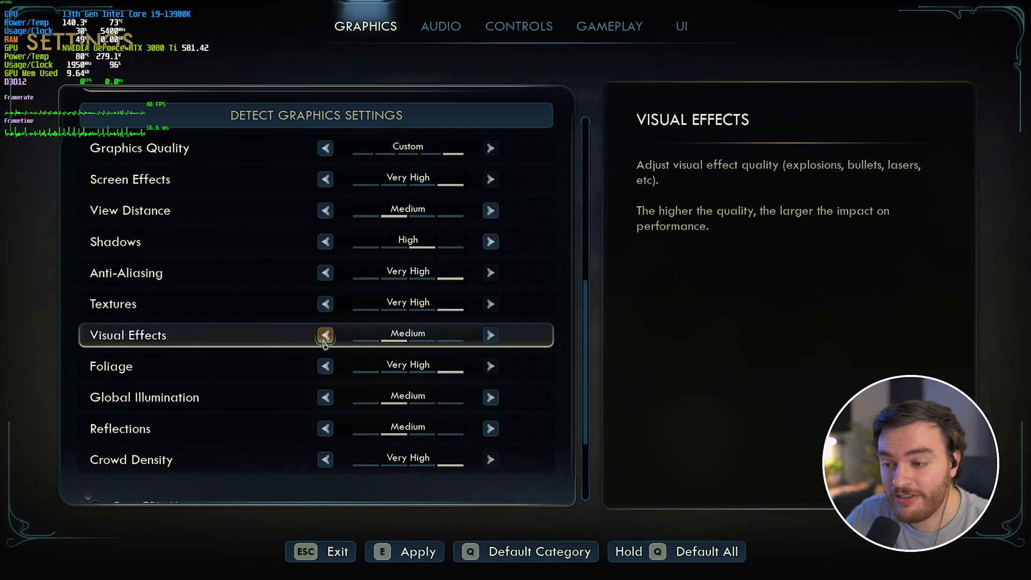
pyautogui.press('Escape')
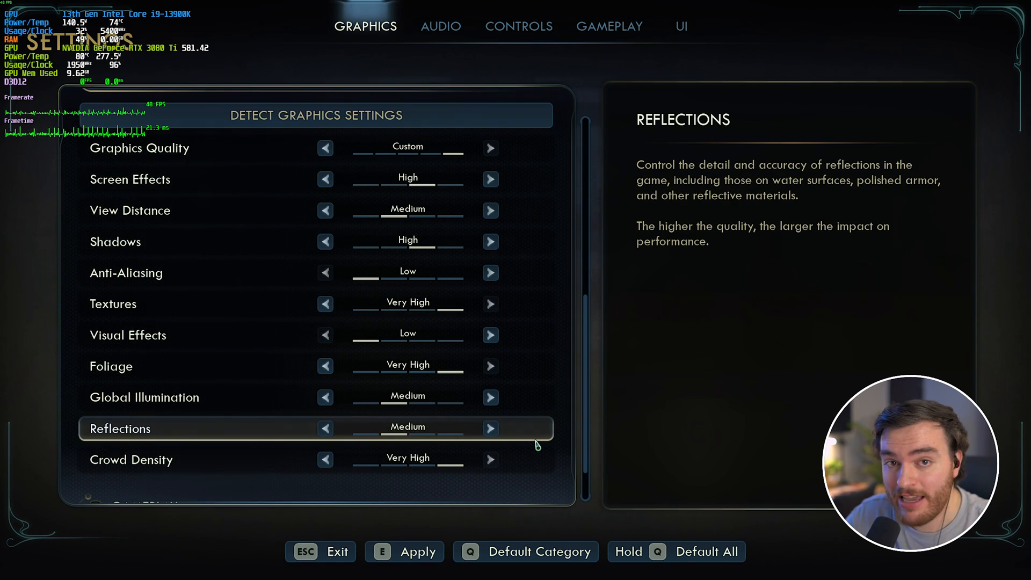
pyautogui.moveTo(522, 365)
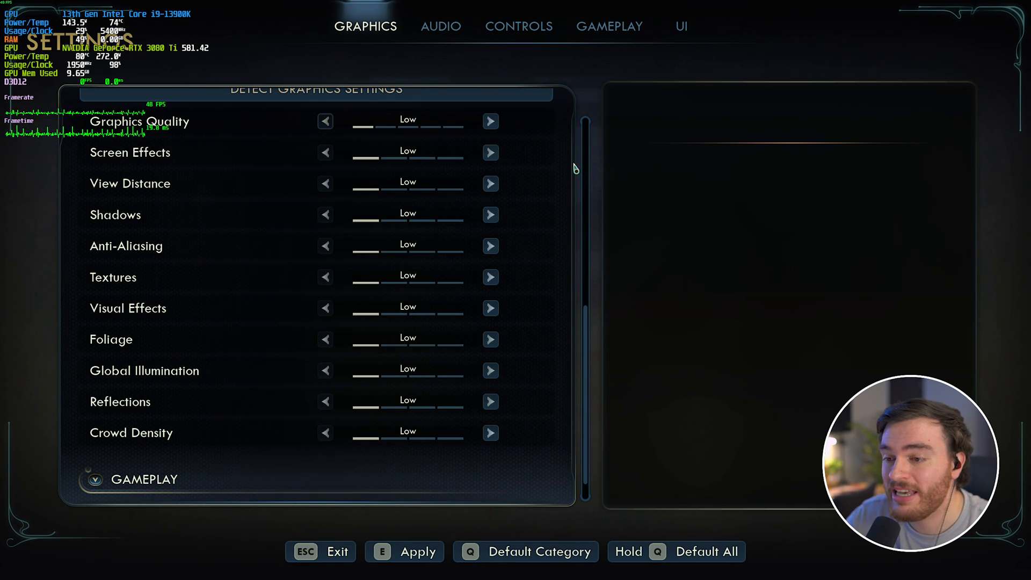
pyautogui.moveTo(399, 206)
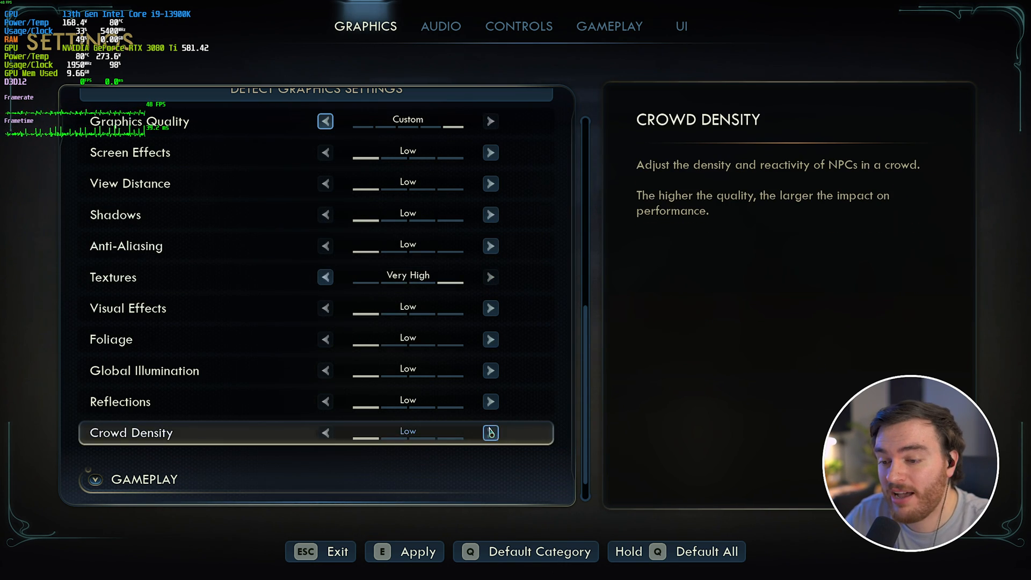
# Raise crowd density, reflections to Medium, and foliage quality.
pyautogui.click(490, 433)
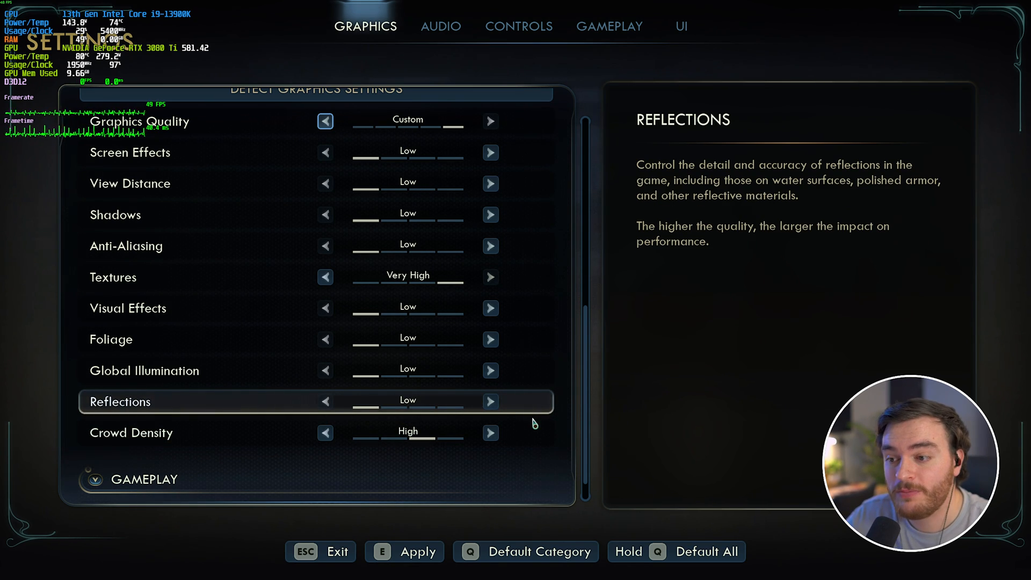
pyautogui.click(490, 401)
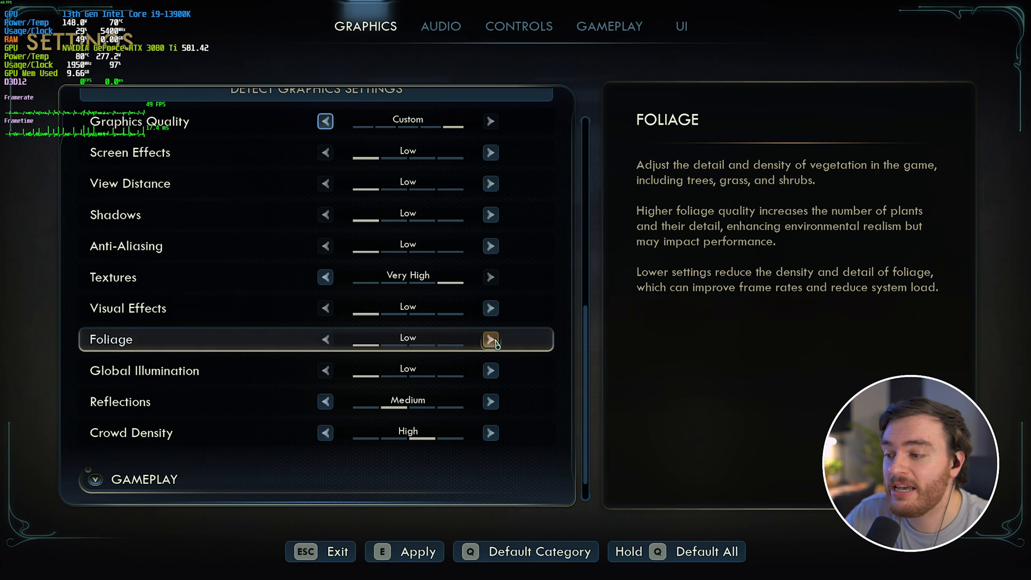
pyautogui.click(489, 309)
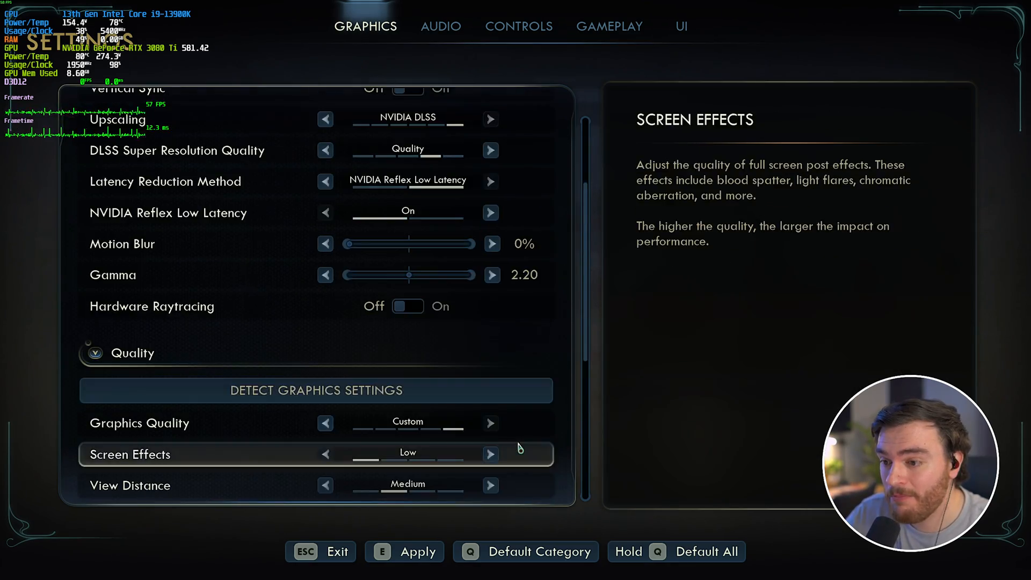
# Return to gameplay to test, reopen the graphics settings, then go back to the pause menu.
pyautogui.press('Escape')
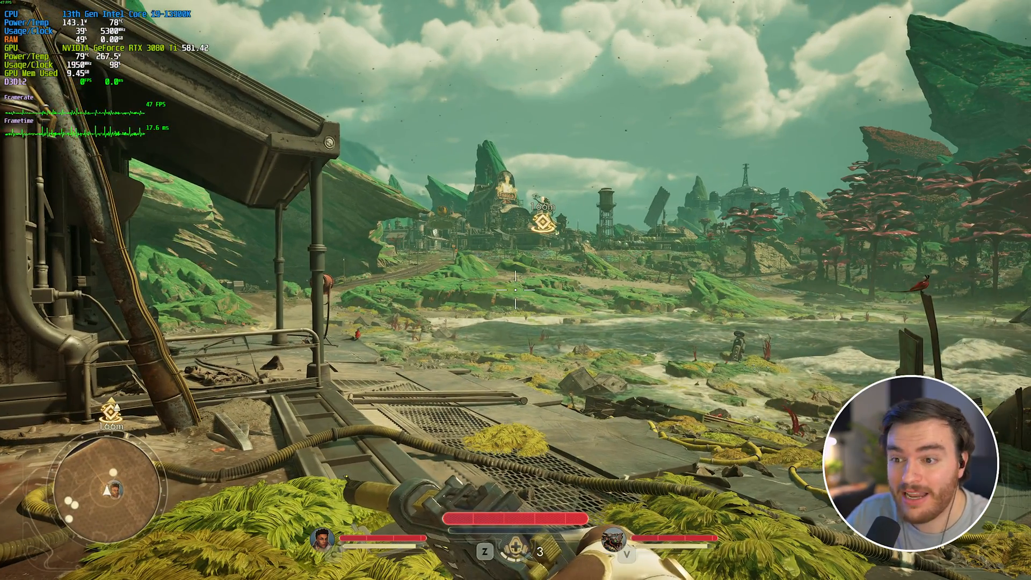
pyautogui.press('Escape')
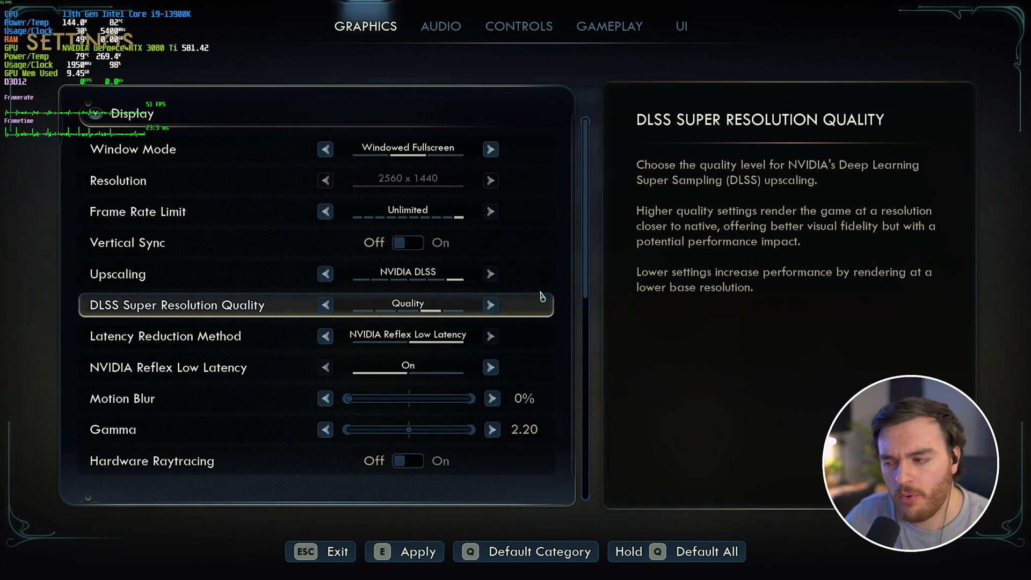
pyautogui.moveTo(526, 316)
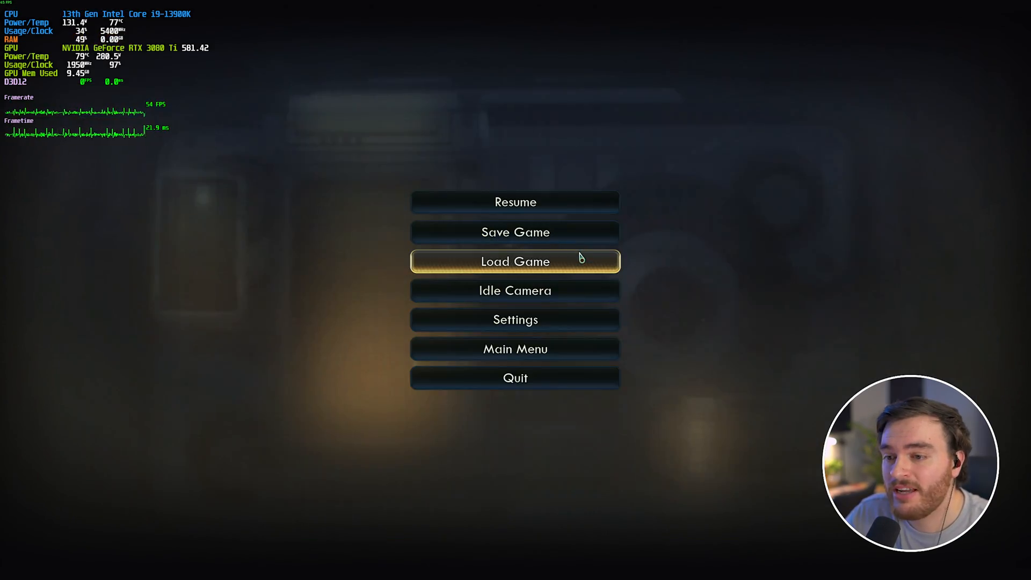
pyautogui.click(514, 202)
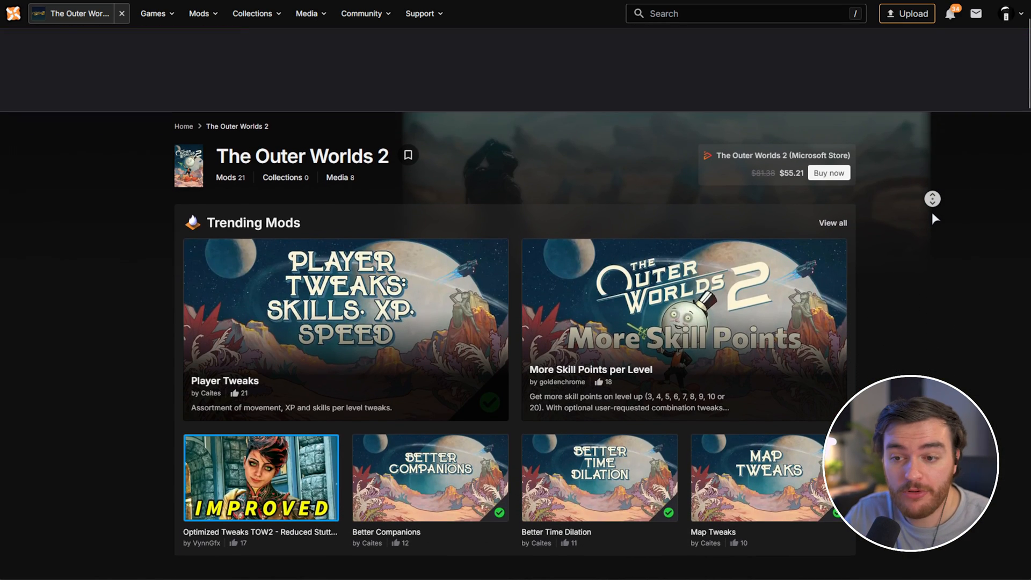
# List The Outer Worlds 2 mods by popularity and open the Optimized Tweaks TOW2 mod page.
pyautogui.scroll(-3)
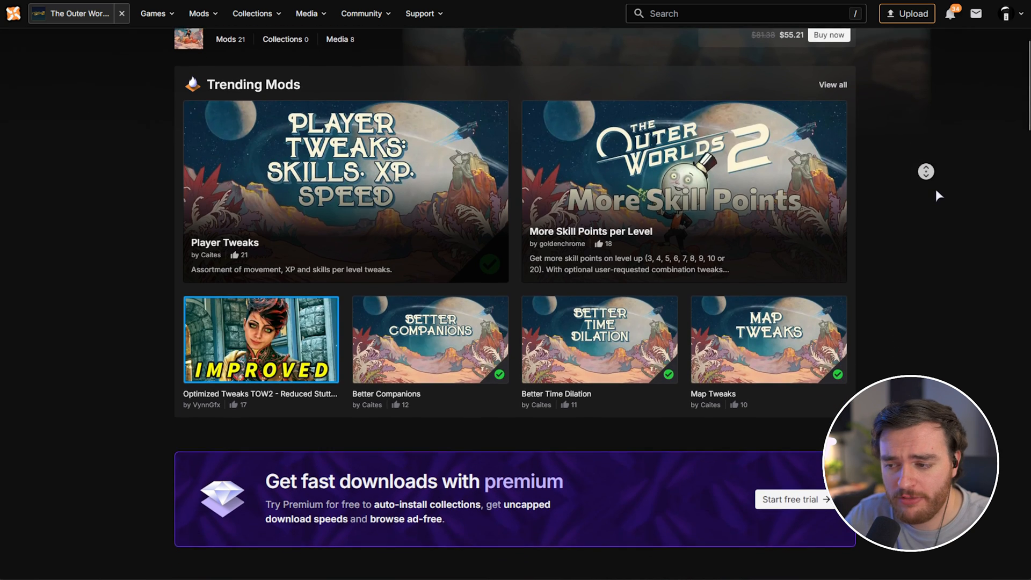
pyautogui.scroll(-3)
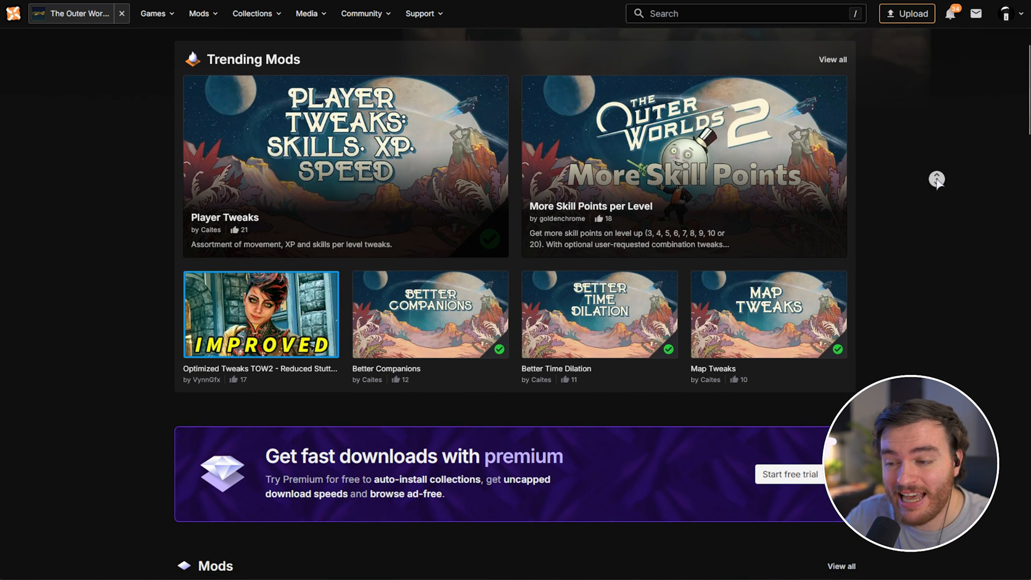
pyautogui.scroll(-3)
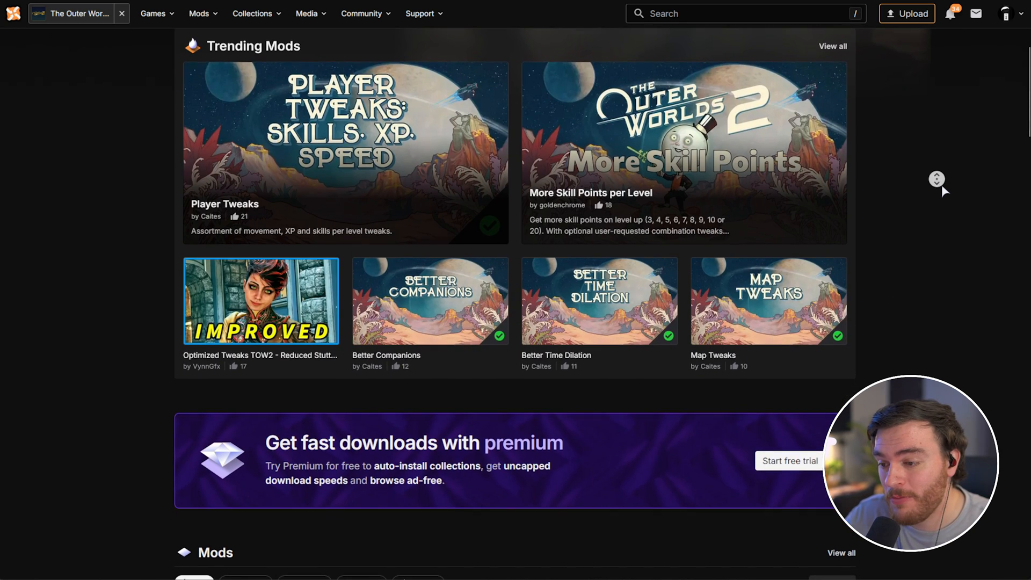
pyautogui.scroll(-3)
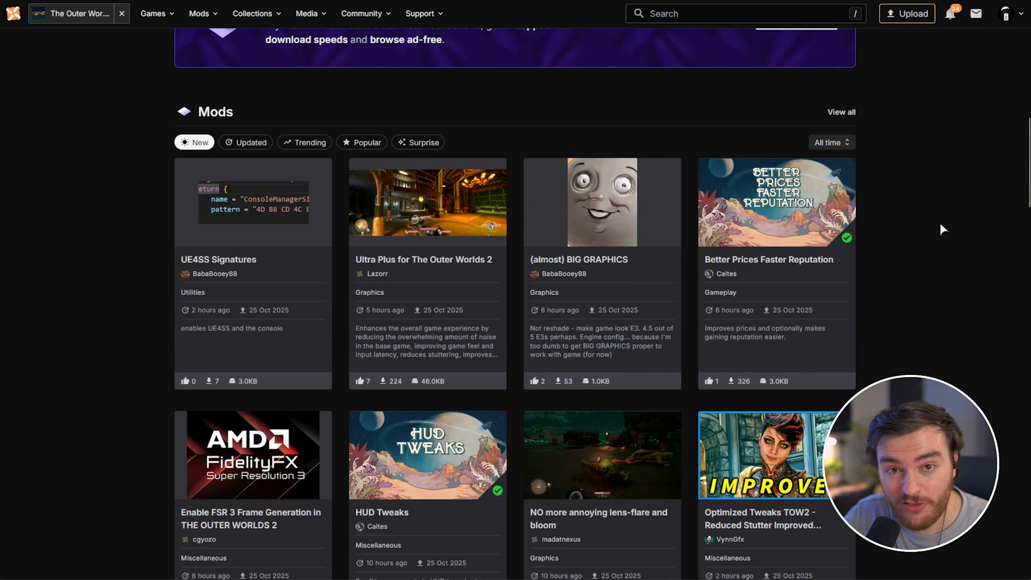
pyautogui.scroll(-3)
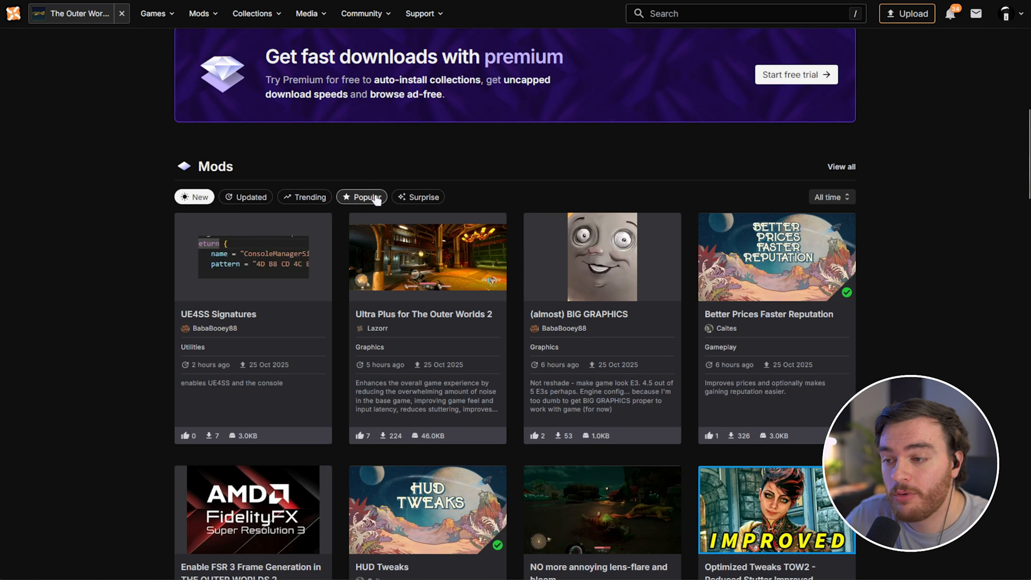
pyautogui.click(361, 197)
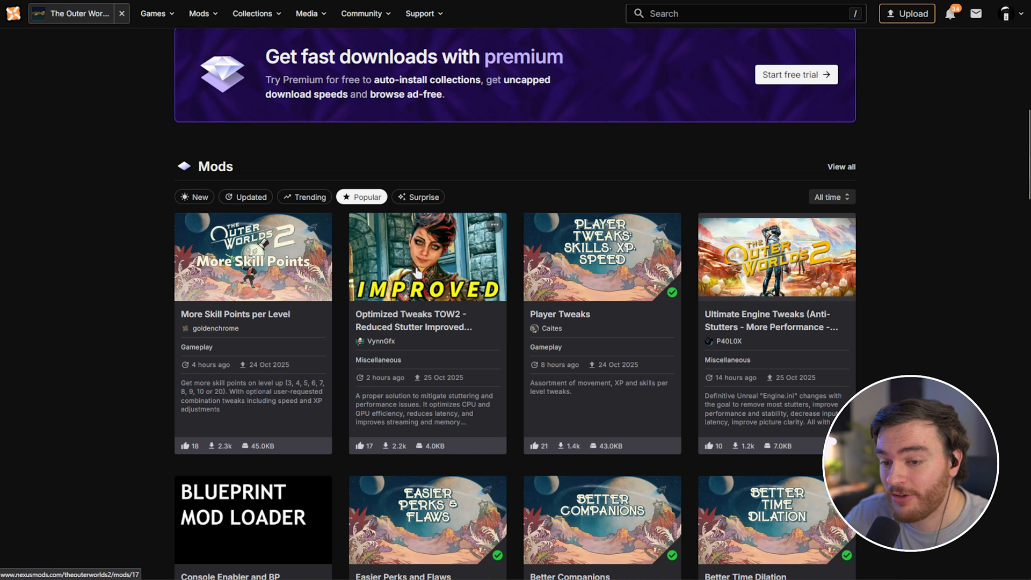
pyautogui.click(427, 256)
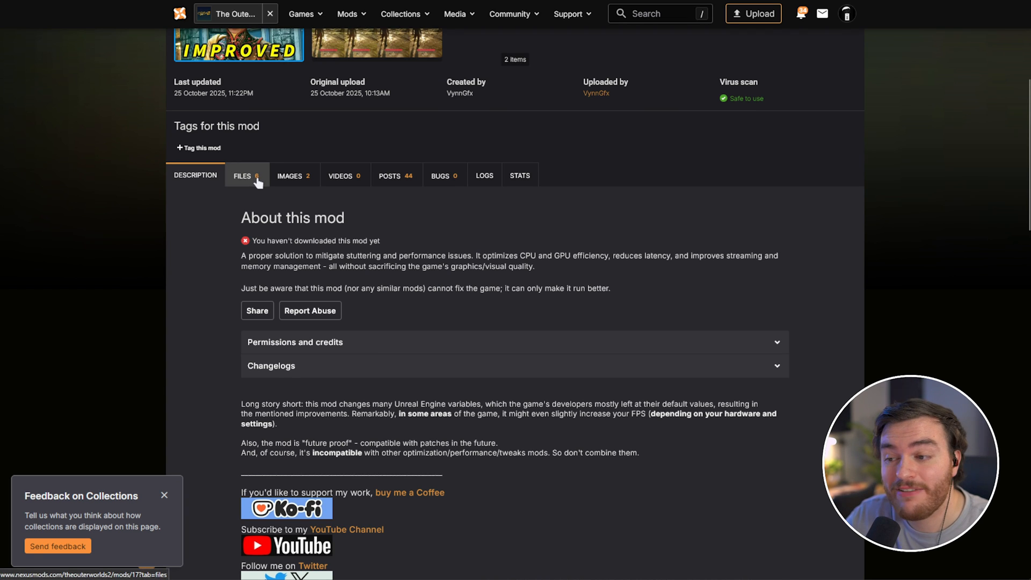
# View the mod's Files list and highlight the BOOST version's hardware recommendation.
pyautogui.click(242, 175)
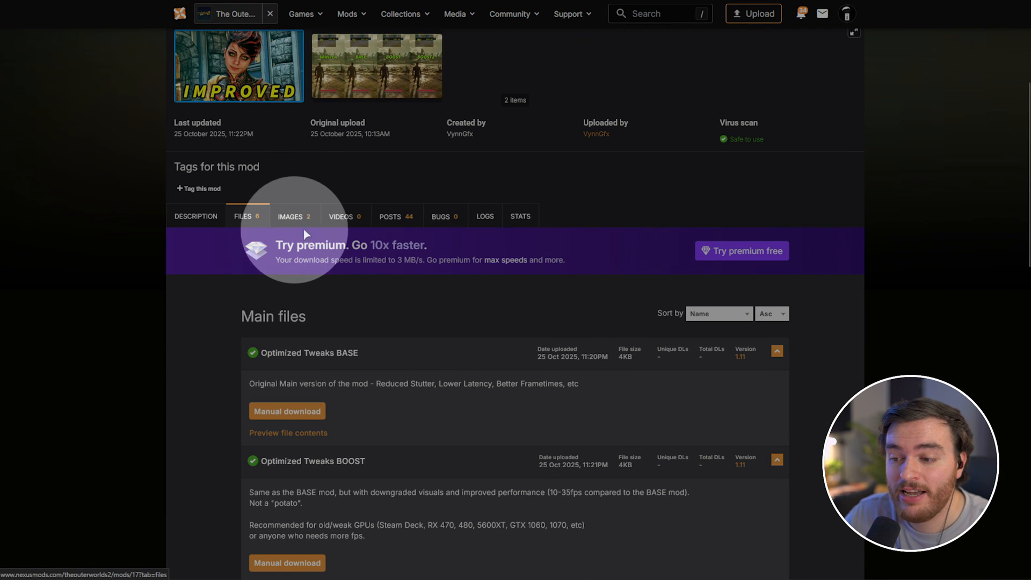
pyautogui.scroll(-3)
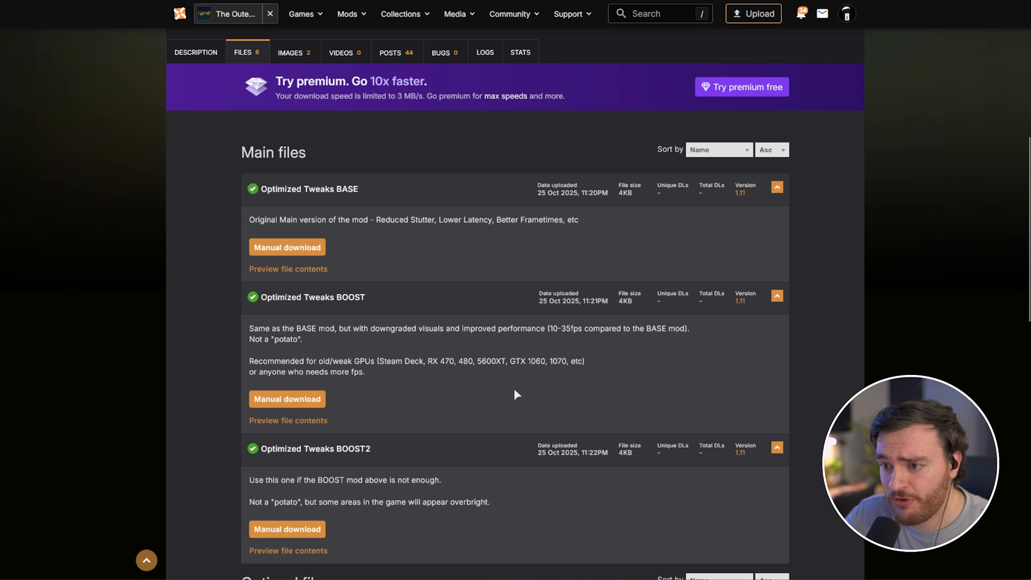
pyautogui.scroll(-3)
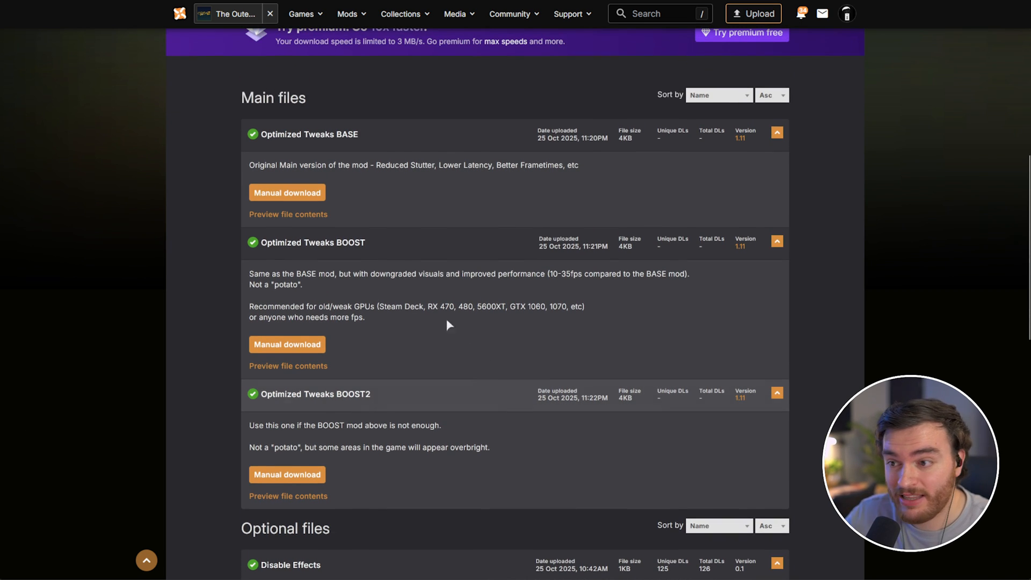
pyautogui.moveTo(249, 306); pyautogui.dragTo(366, 317)
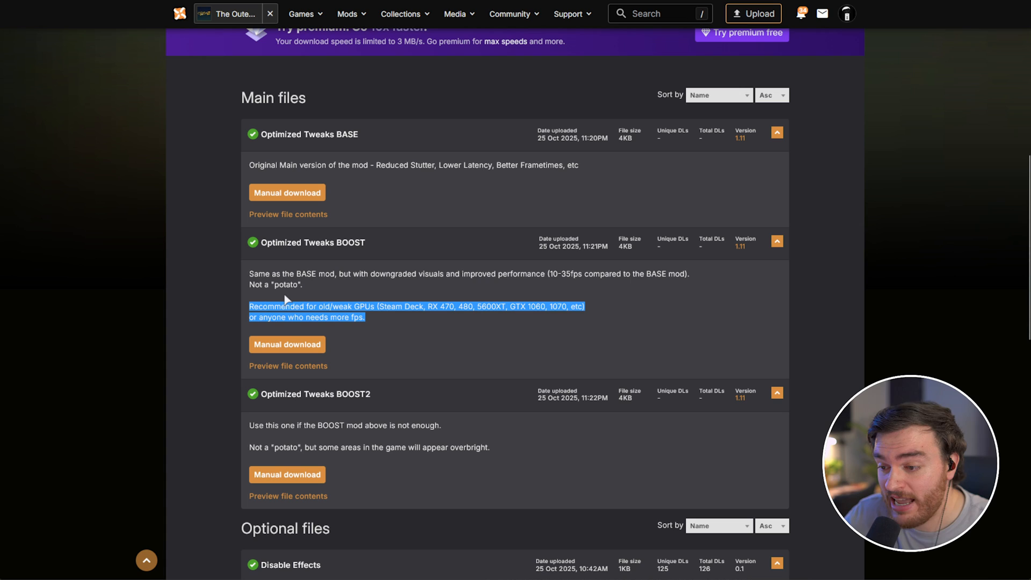
pyautogui.click(436, 306)
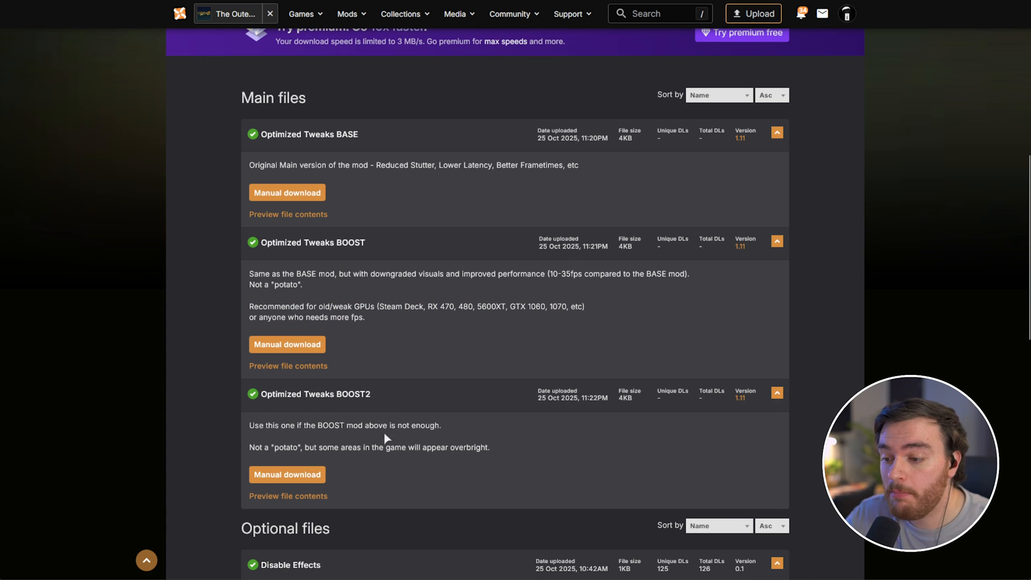
pyautogui.moveTo(387, 295)
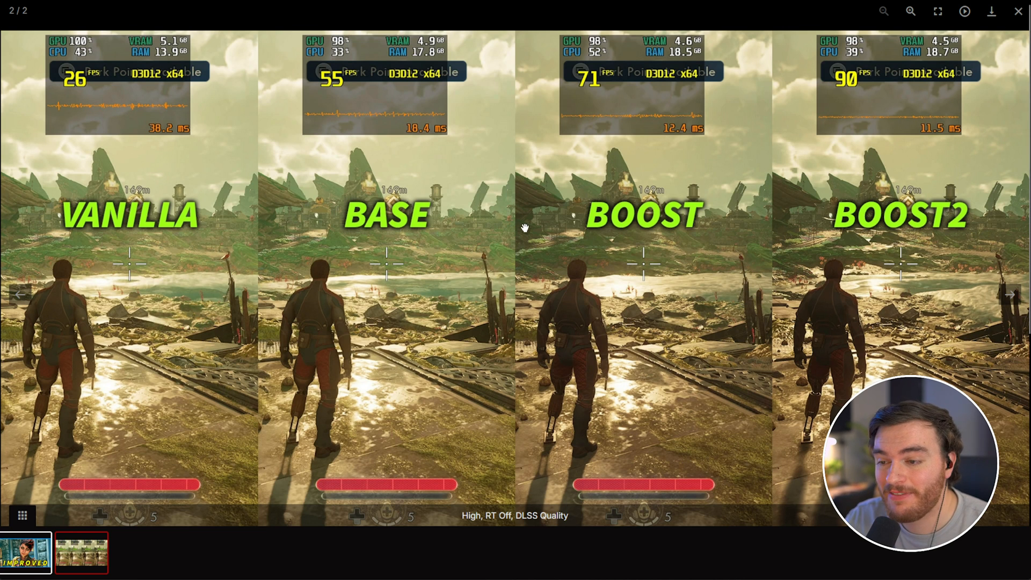
pyautogui.moveTo(833, 296)
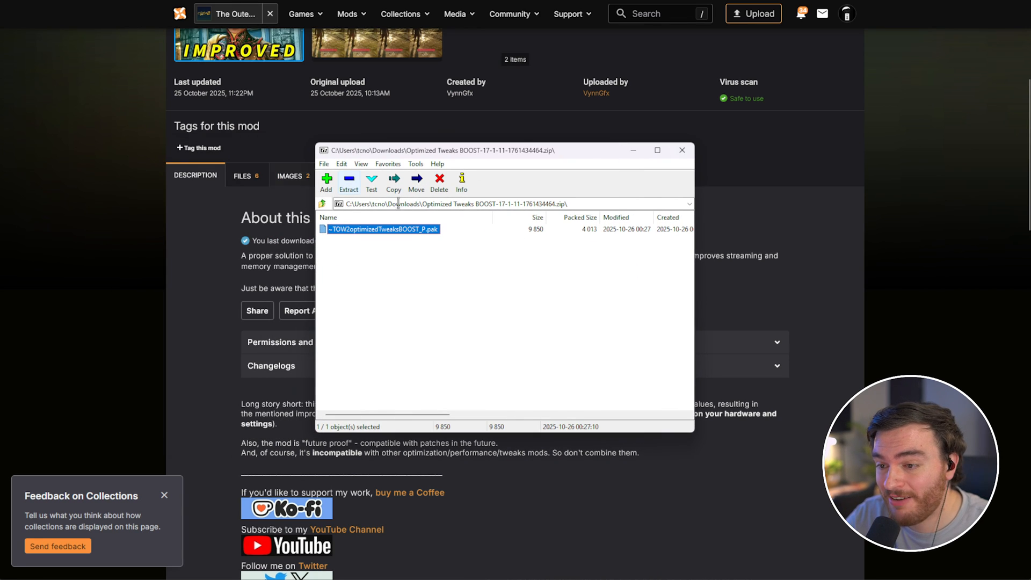
# Download the No VRR Ultimate Engine.ini archive and select its Engine.ini file.
pyautogui.click(682, 150)
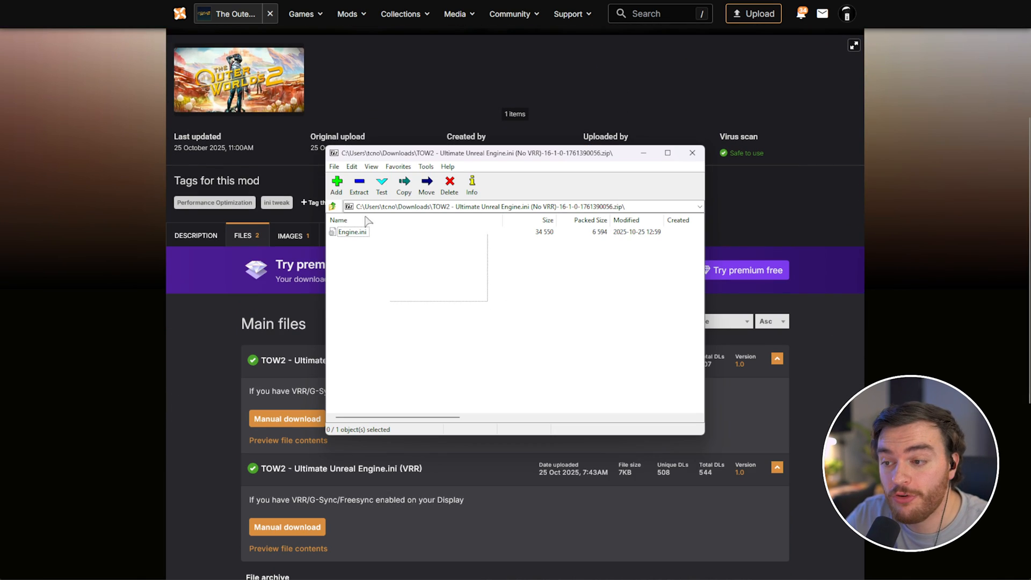
pyautogui.click(354, 232)
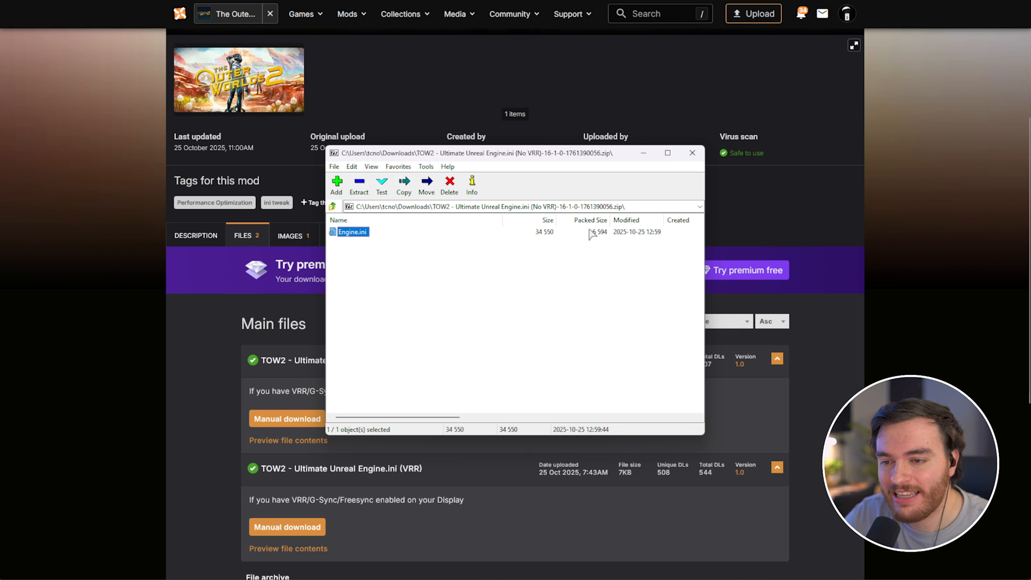
pyautogui.moveTo(548, 167)
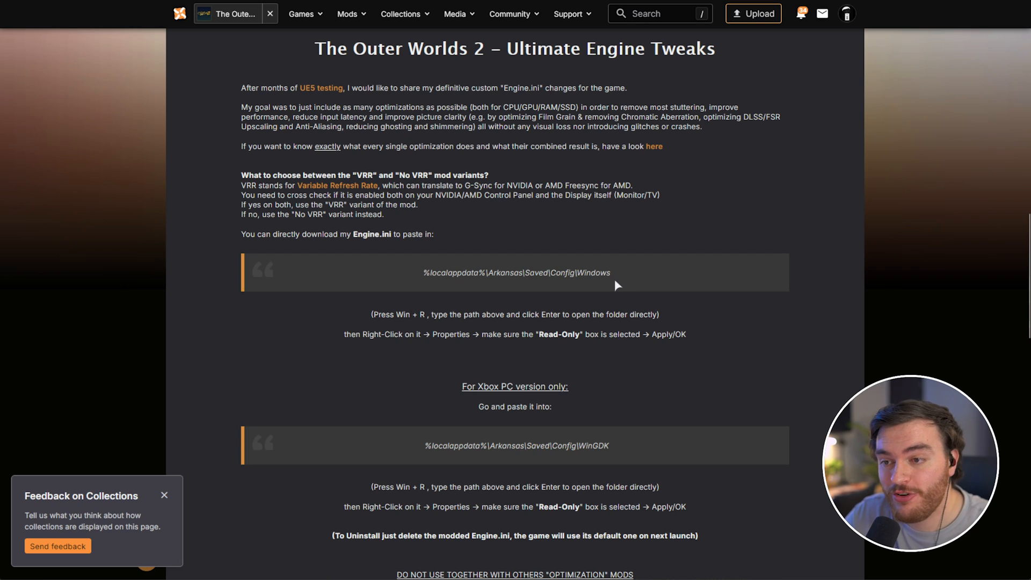
pyautogui.moveTo(535, 290)
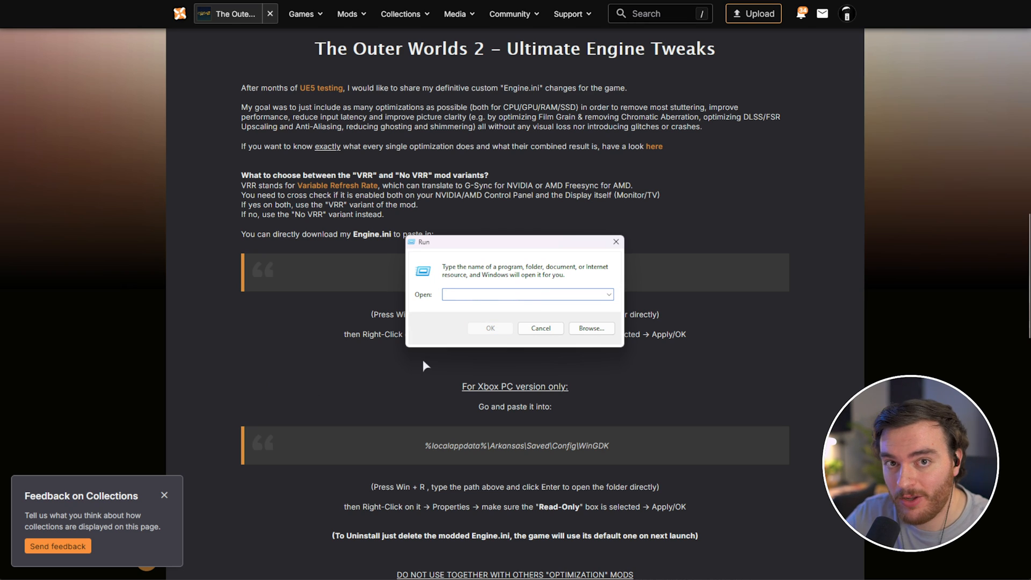
# Enter %LocalAppData%\Arkansas in the Run box to reach the game's AppData folder.
pyautogui.write('%')
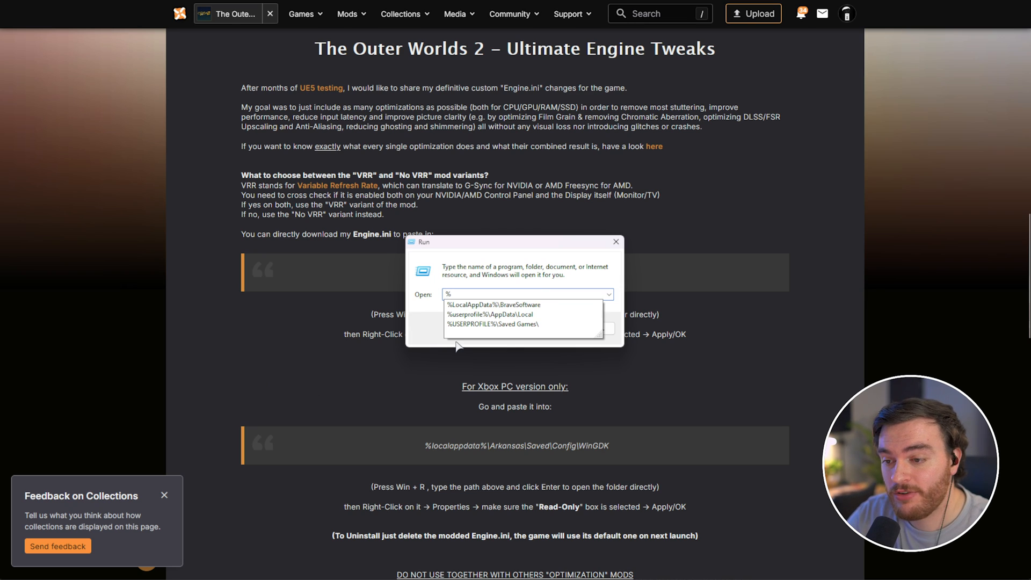
pyautogui.write('LocalAppData')
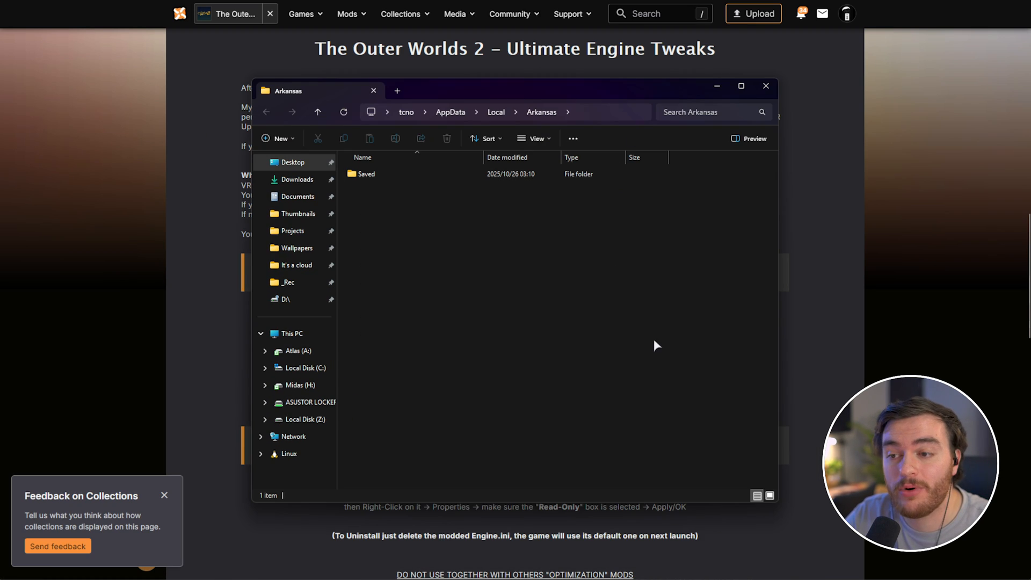
# Place Engine.ini into Arkansas\Saved\Config\Windows beside GameUserSettings.ini.
pyautogui.click(366, 174)
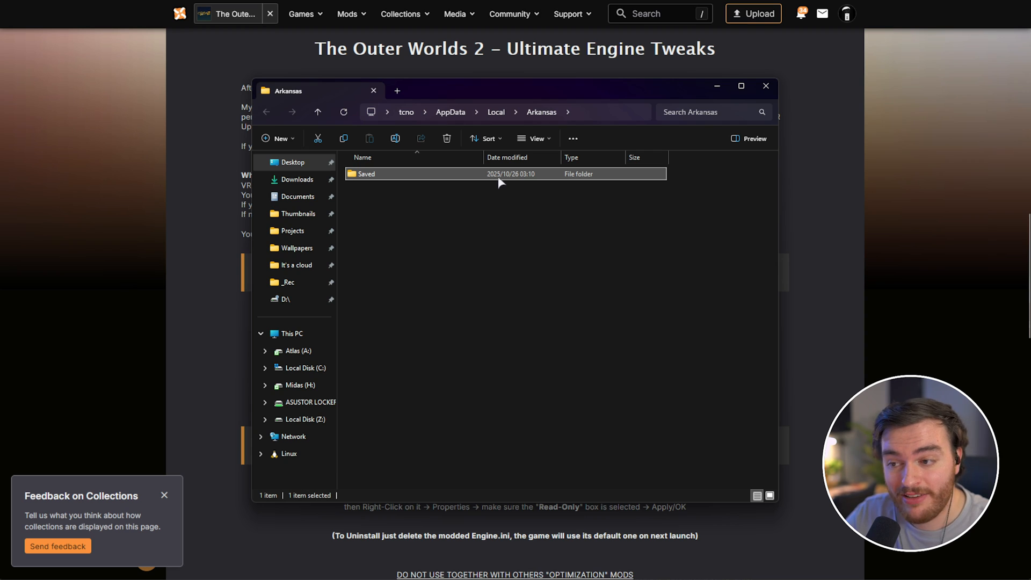
pyautogui.doubleClick(367, 174)
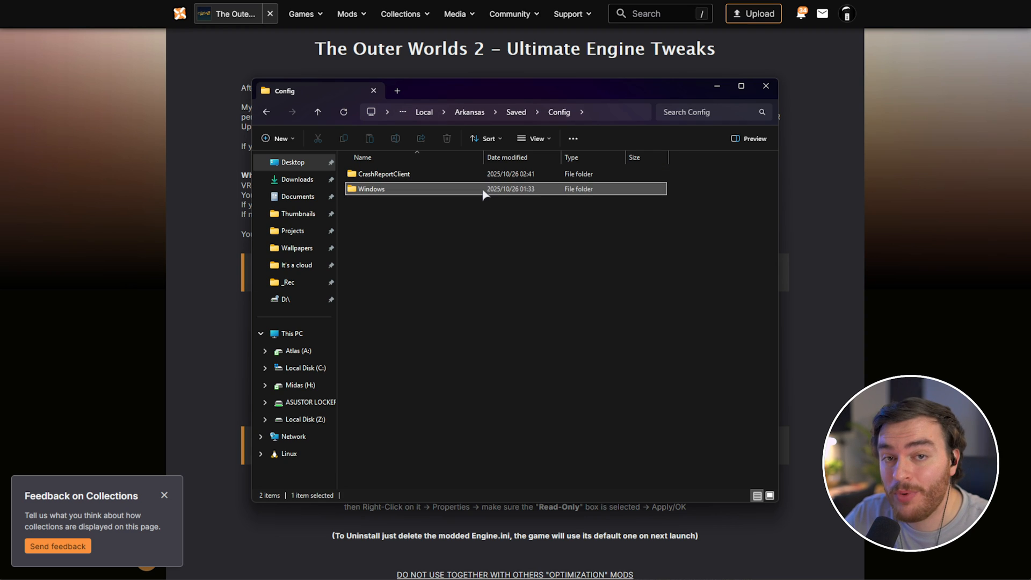
pyautogui.doubleClick(372, 189)
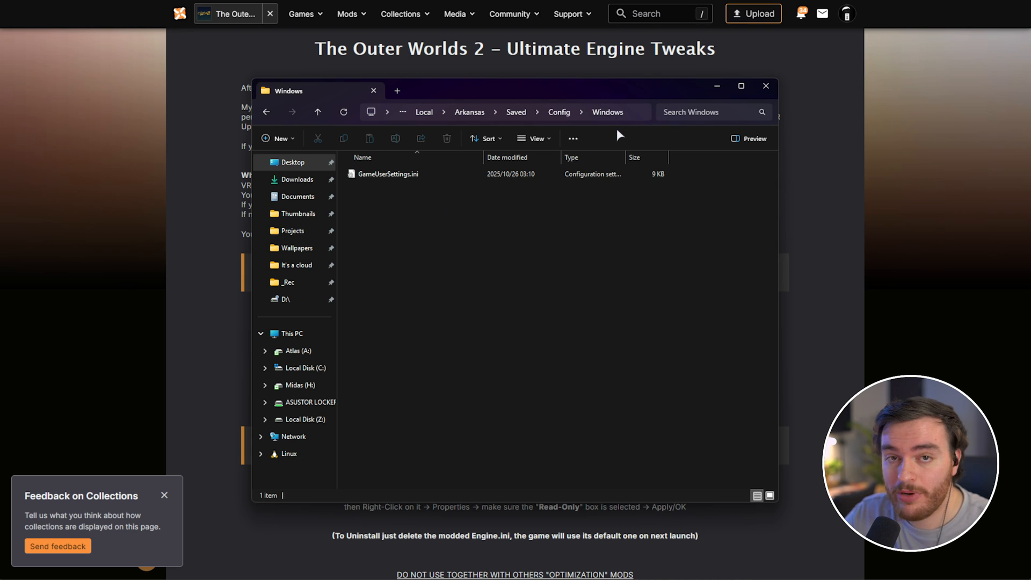
pyautogui.click(766, 86)
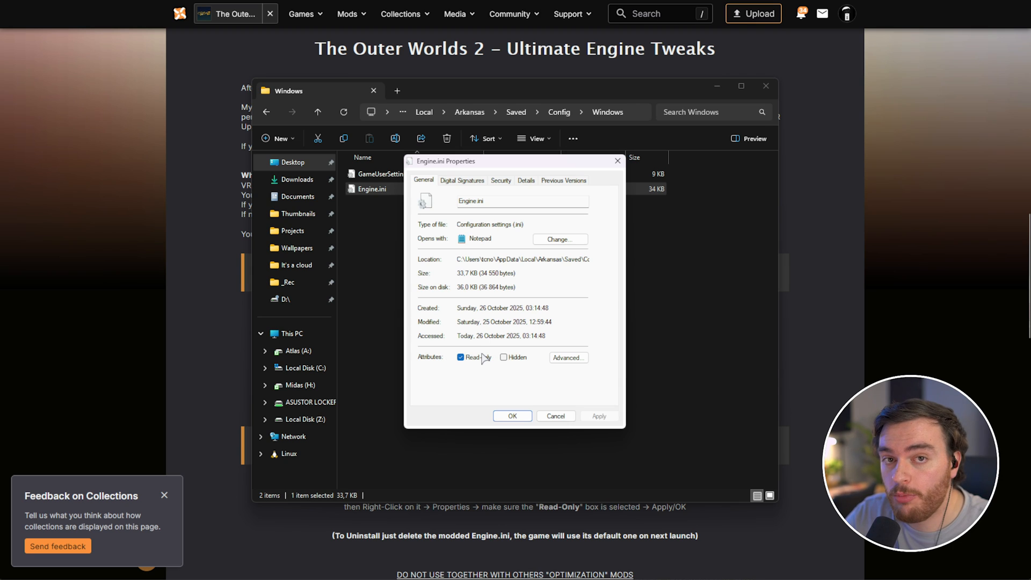
# Mark Engine.ini as Read-only and view its contents in Notepad.
pyautogui.click(511, 415)
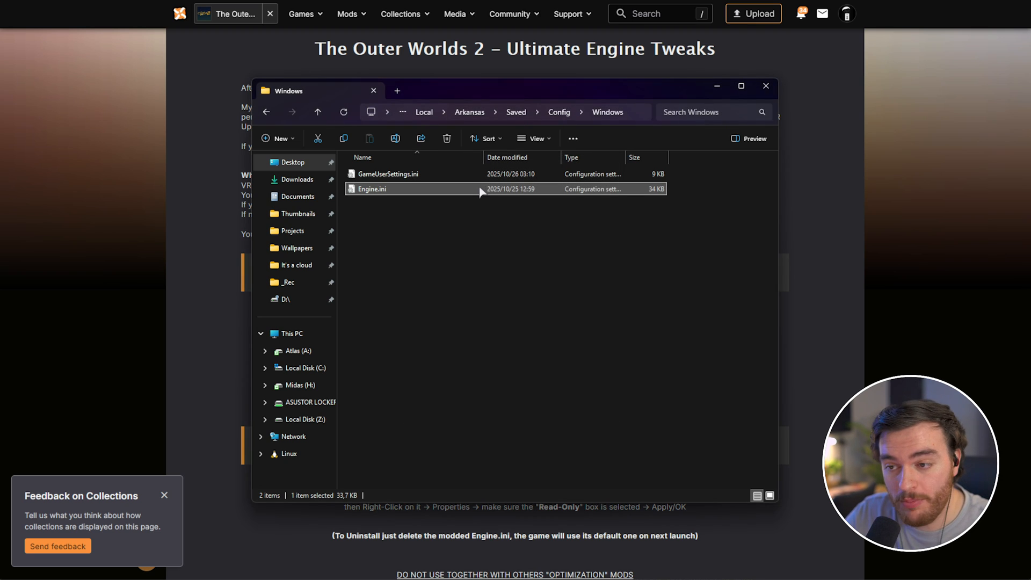
pyautogui.doubleClick(371, 189)
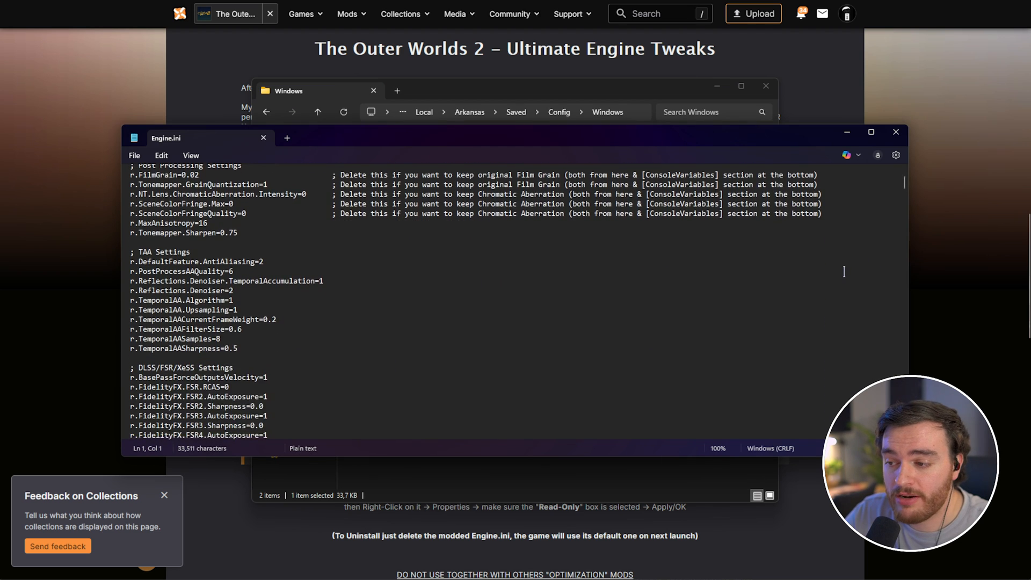
# Scroll through the Engine.ini tweak sections in Notepad without editing them.
pyautogui.scroll(-3)
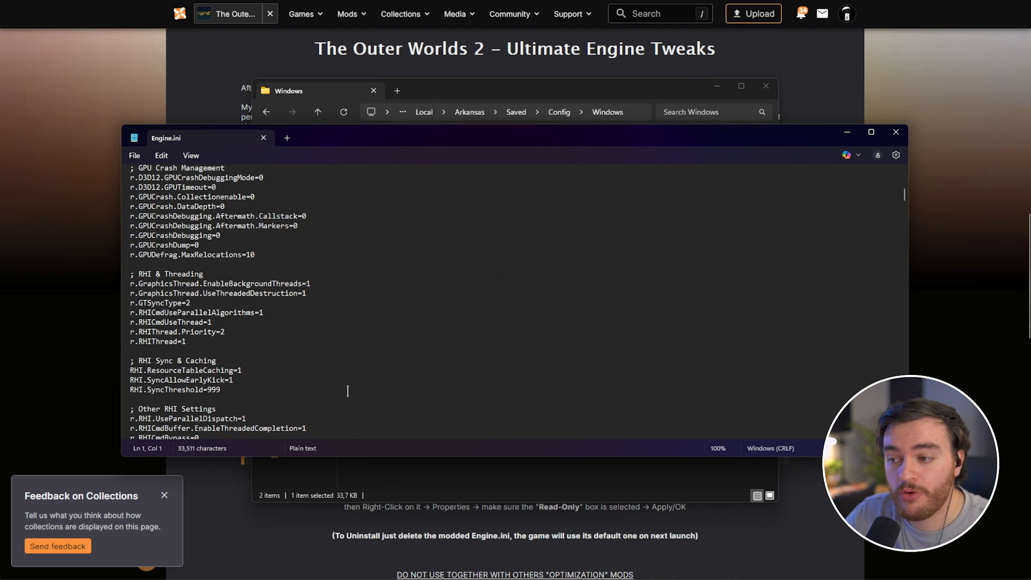
pyautogui.scroll(-3)
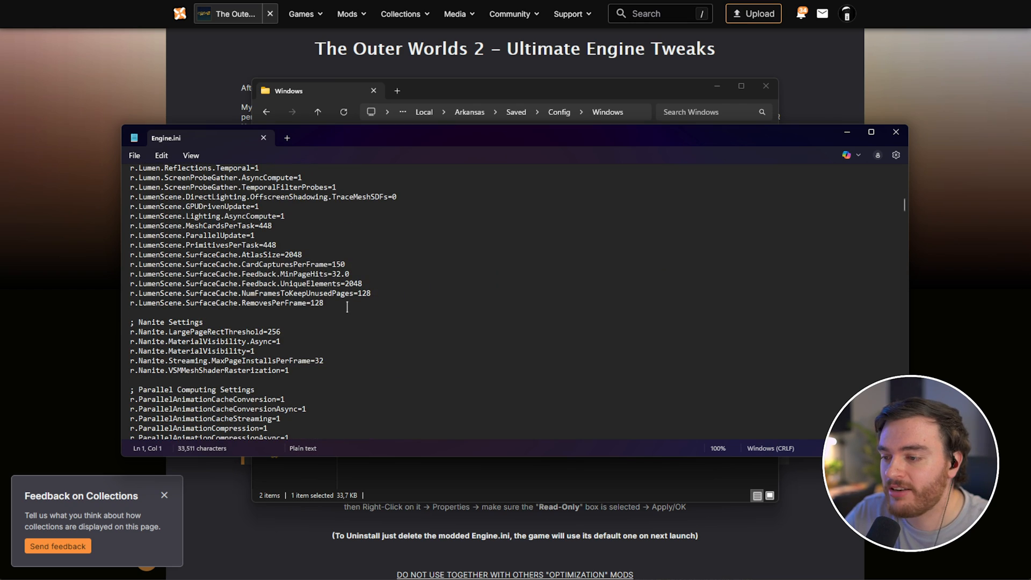
pyautogui.scroll(-3)
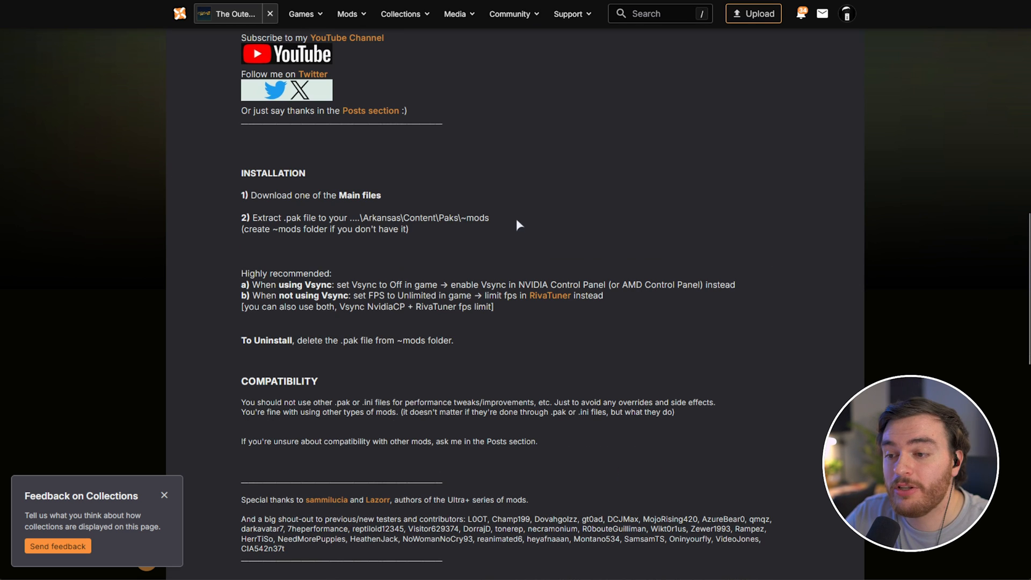
# Highlight the .pak installation steps on the mod page before moving to Steam.
pyautogui.moveTo(241, 217); pyautogui.dragTo(489, 217)
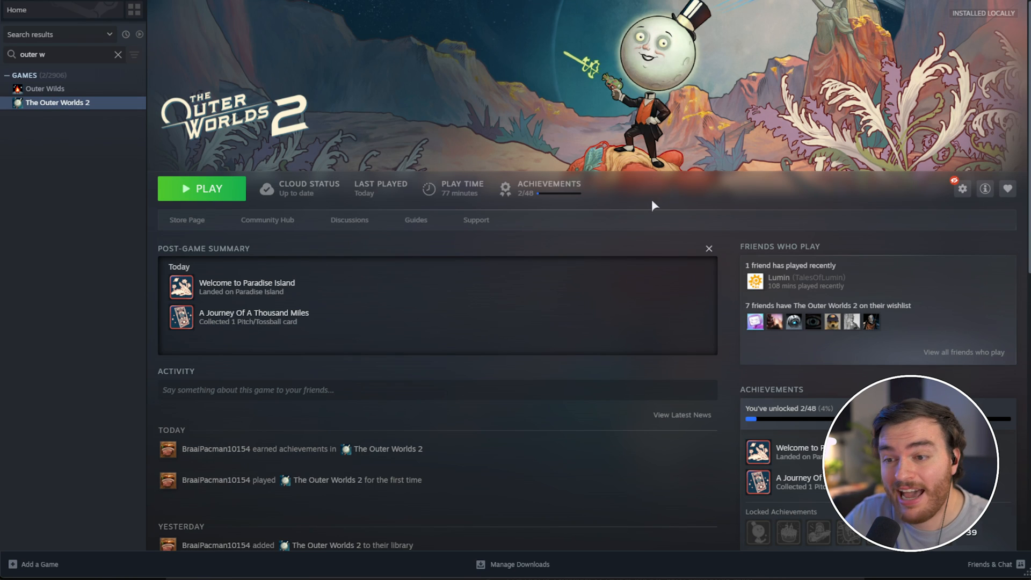
pyautogui.moveTo(657, 200)
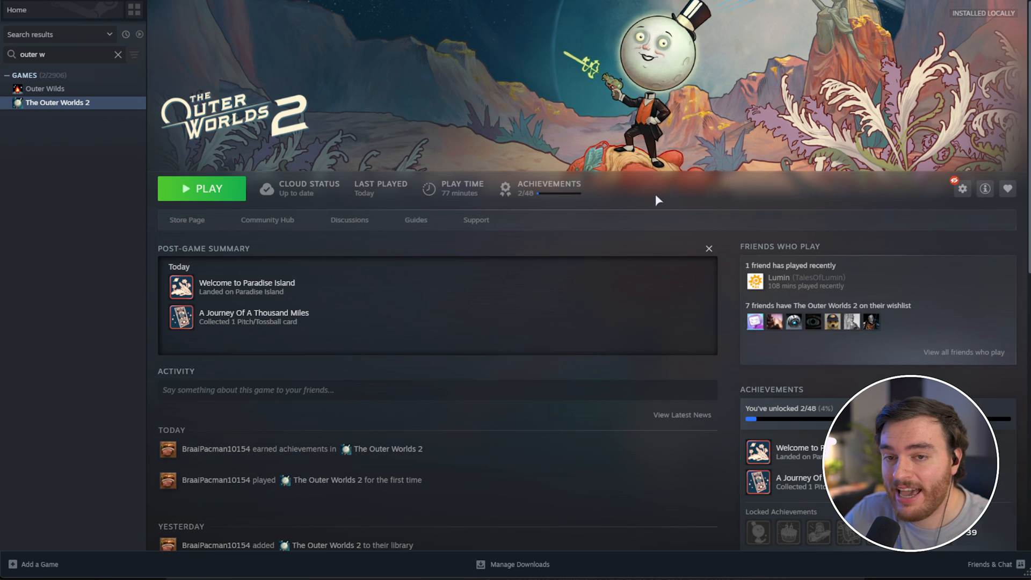
pyautogui.moveTo(125, 111)
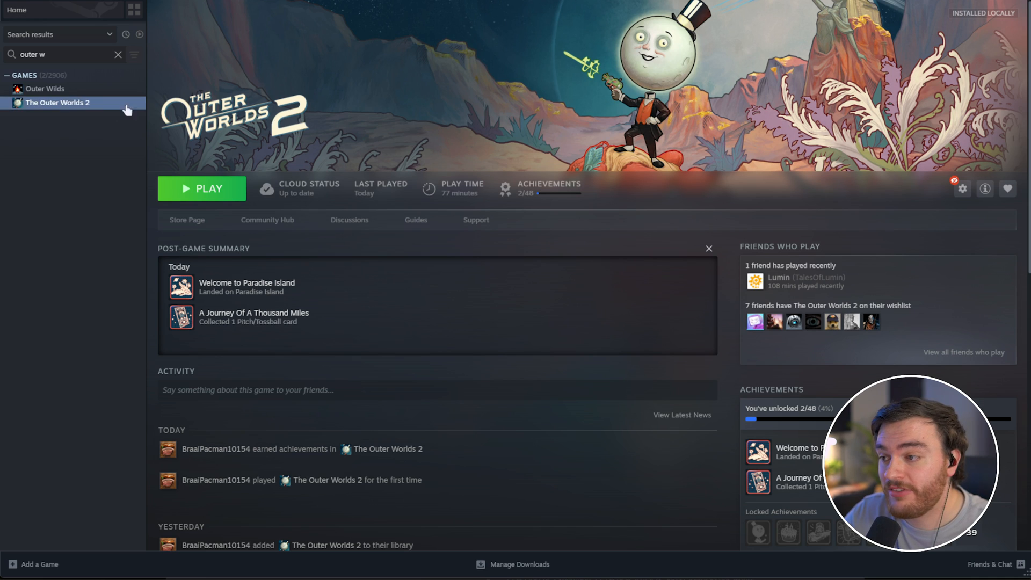
# Browse The Outer Worlds 2's local files from the Steam library's Manage menu.
pyautogui.rightClick(57, 103)
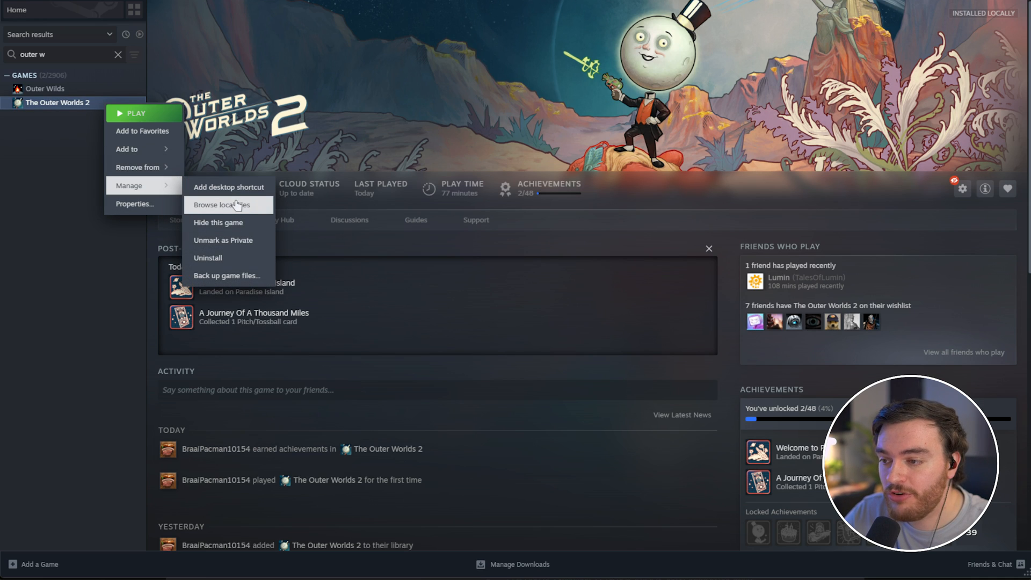
pyautogui.click(223, 204)
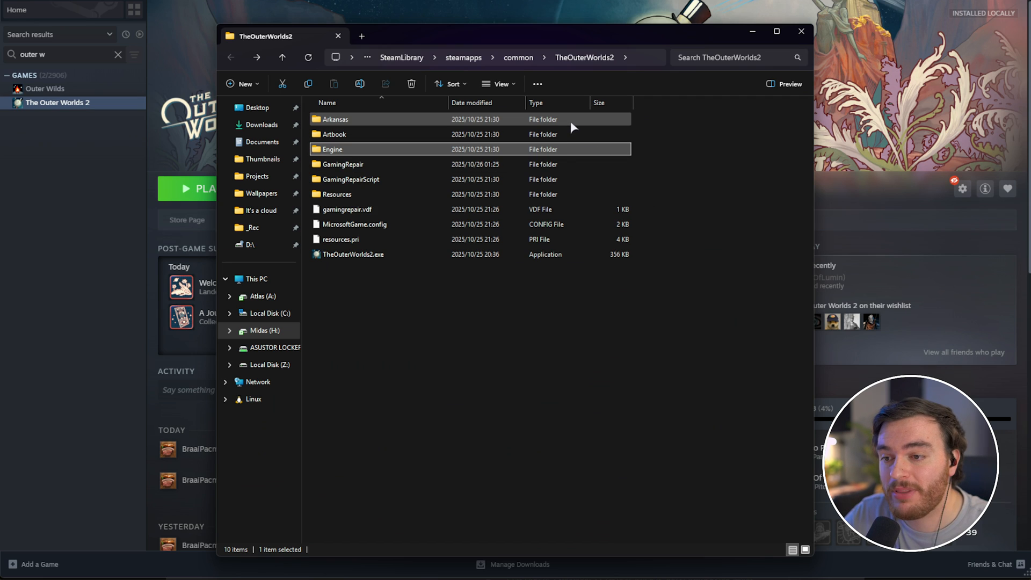
# Create a ~mods folder under Arkansas\Content\Paks and put ~TOW2optimizedTweaksBASE_P.pak in it.
pyautogui.doubleClick(335, 120)
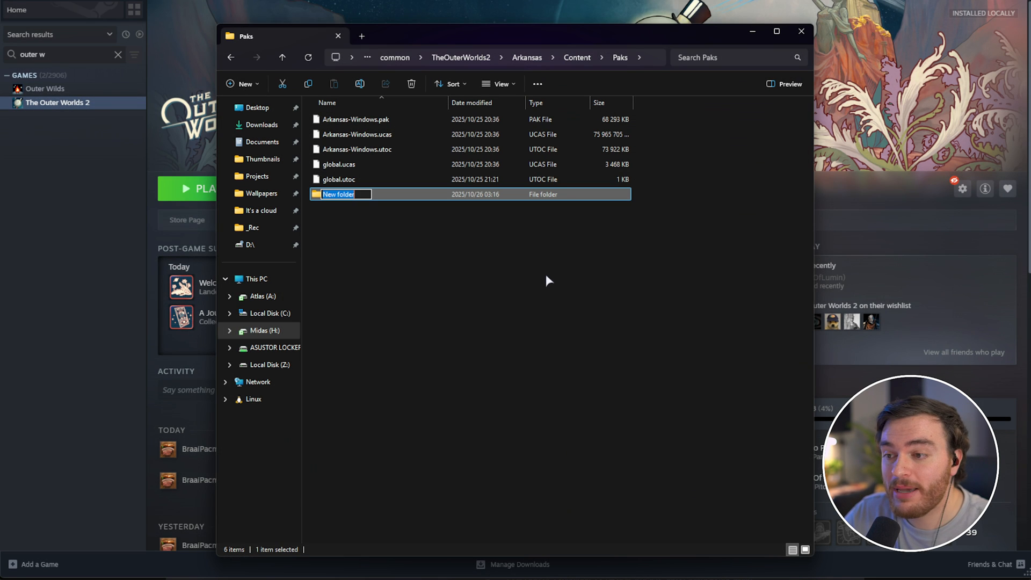
pyautogui.write('~mods')
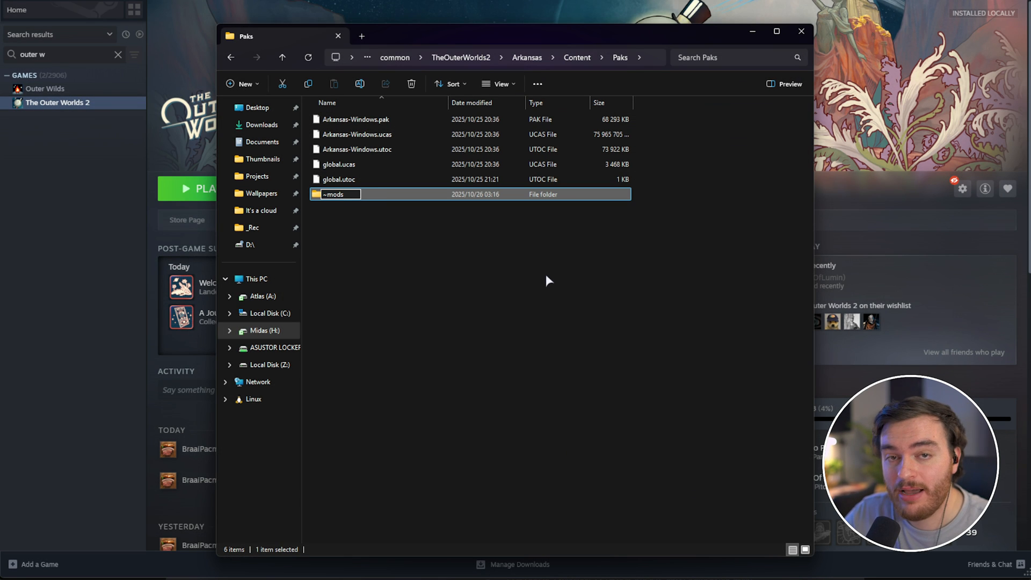
pyautogui.doubleClick(334, 194)
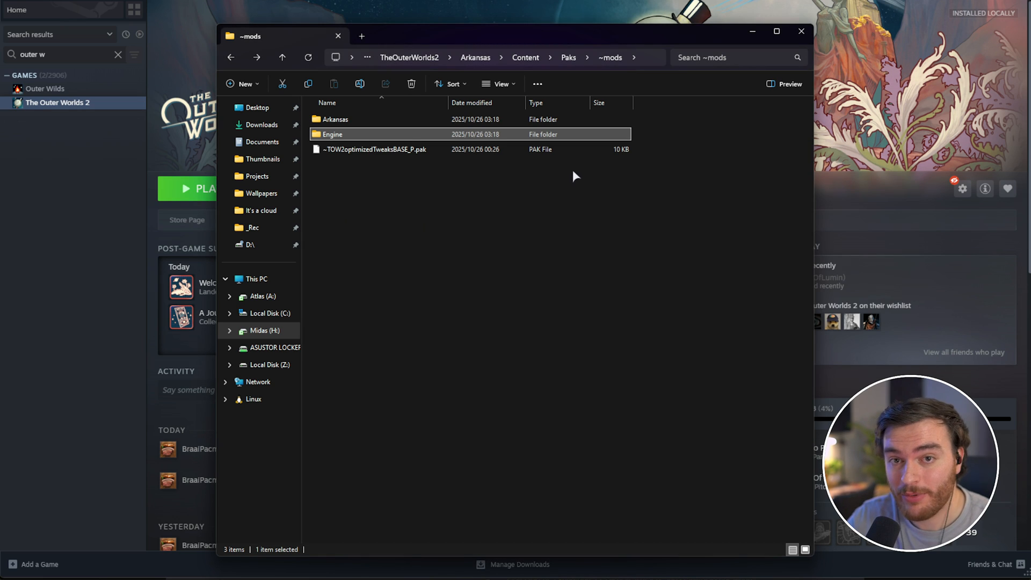
pyautogui.moveTo(417, 139)
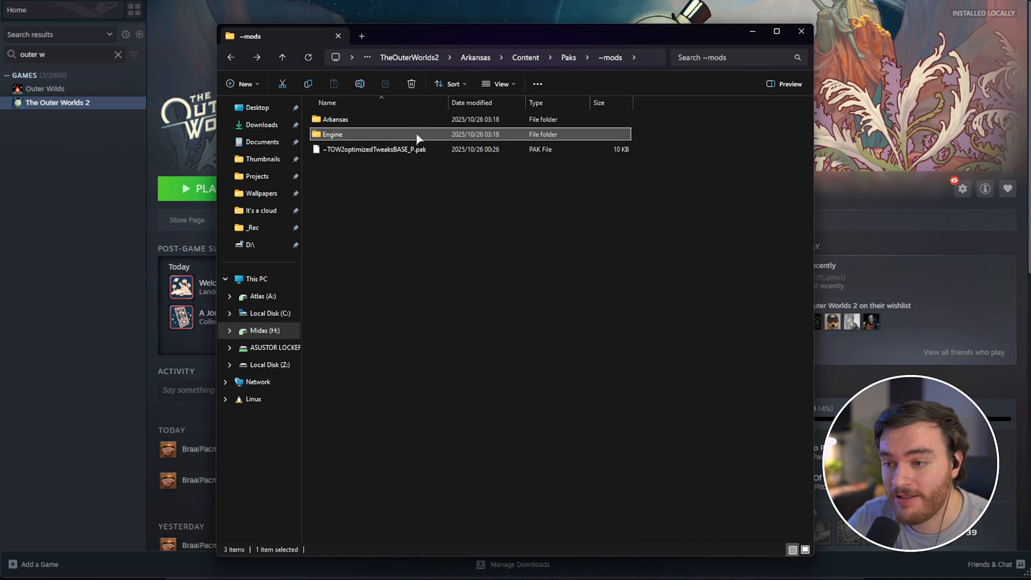
# Check and remove the extra extracted Engine and Arkansas folders, then launch The Outer Worlds 2.
pyautogui.doubleClick(333, 134)
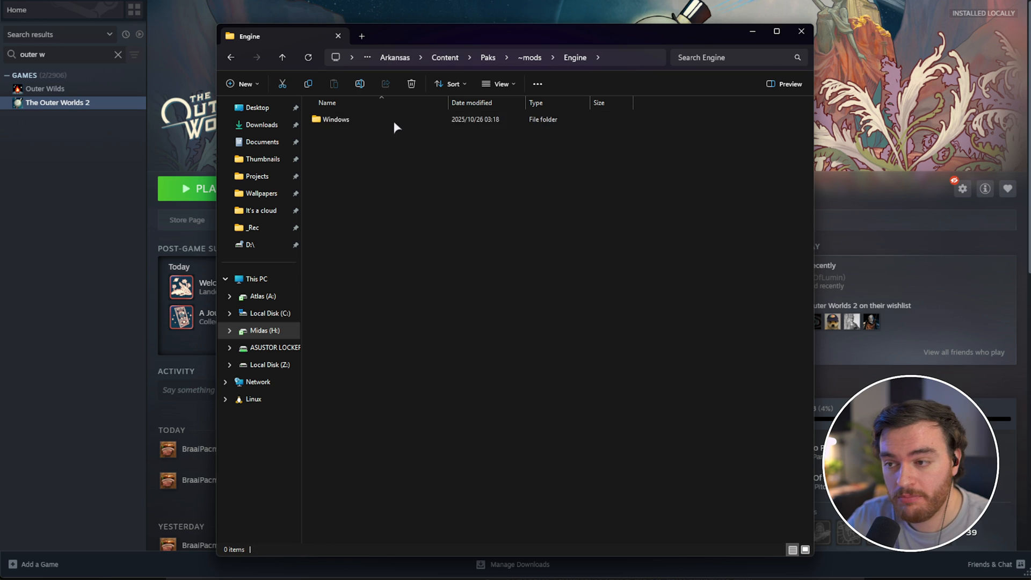
pyautogui.doubleClick(336, 119)
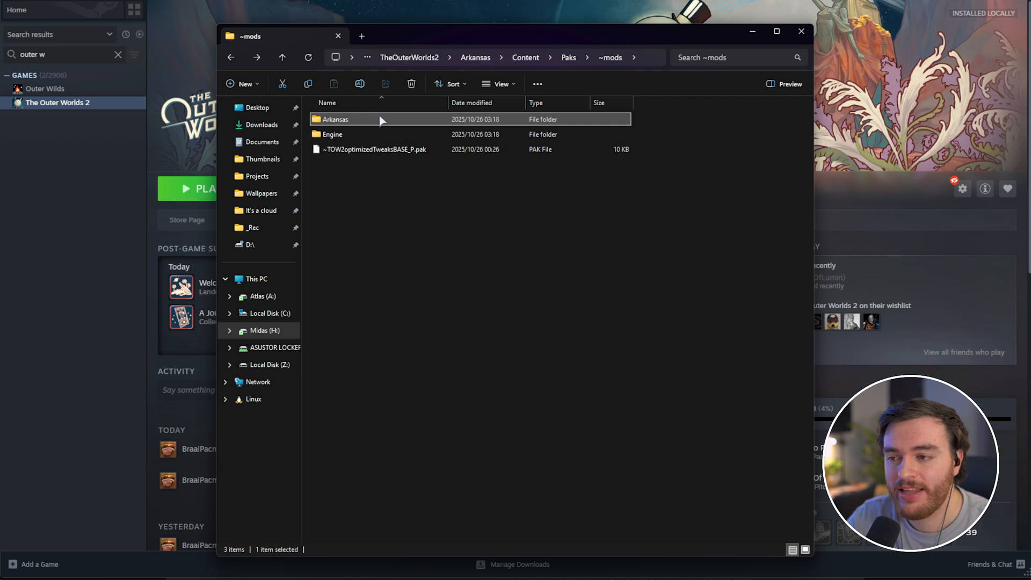
pyautogui.doubleClick(335, 120)
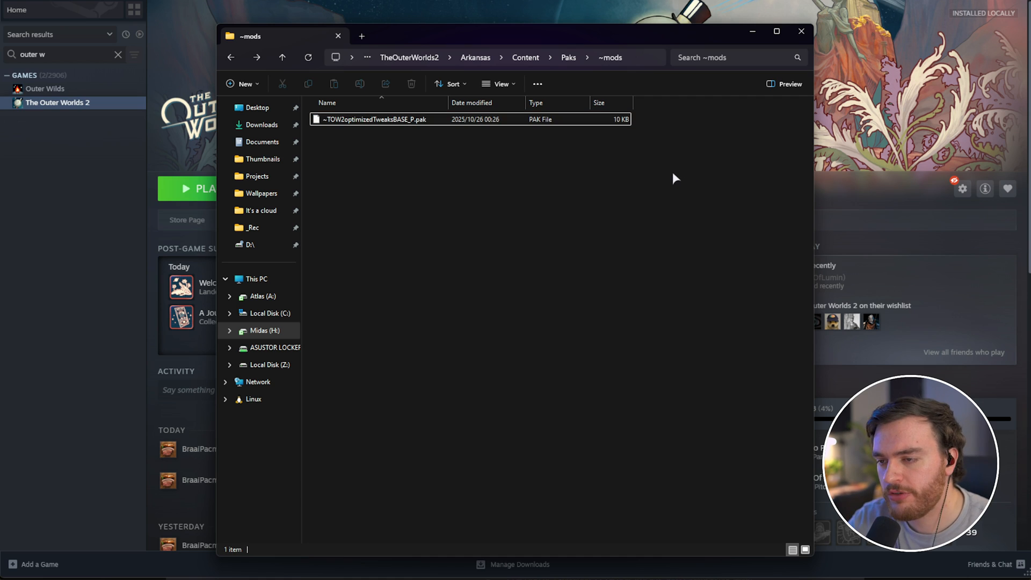
pyautogui.moveTo(514, 145)
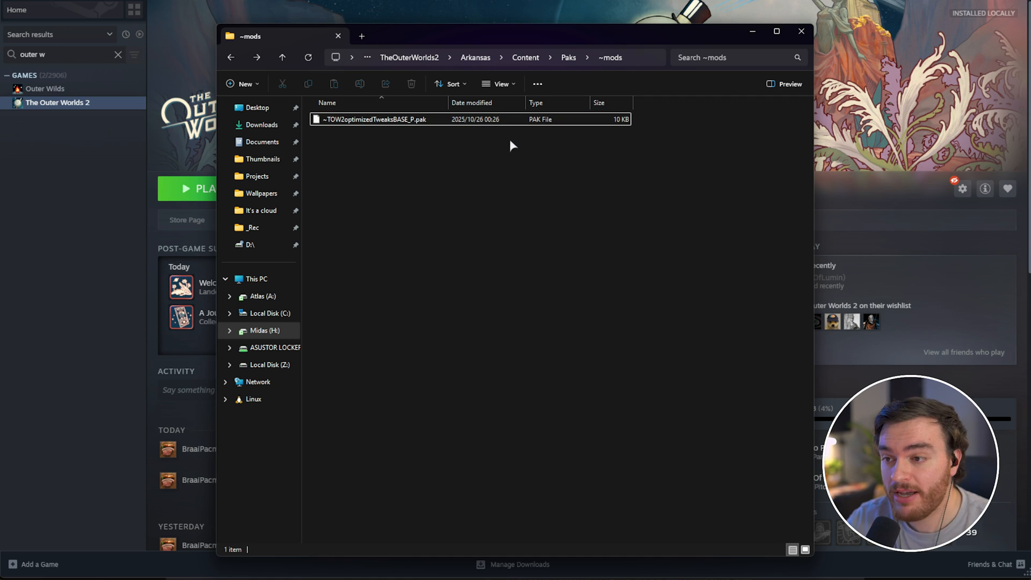
pyautogui.click(801, 31)
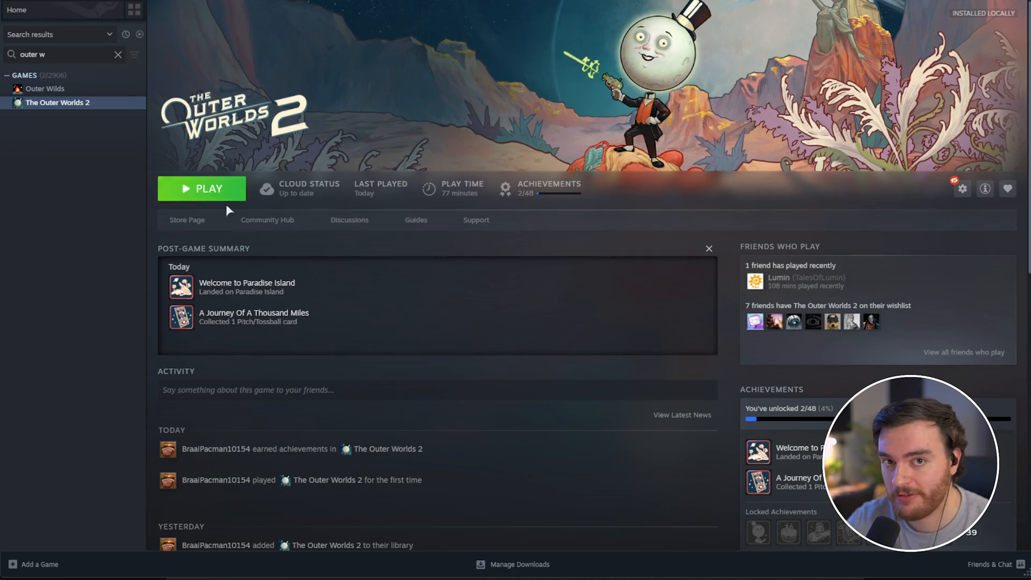
pyautogui.click(201, 189)
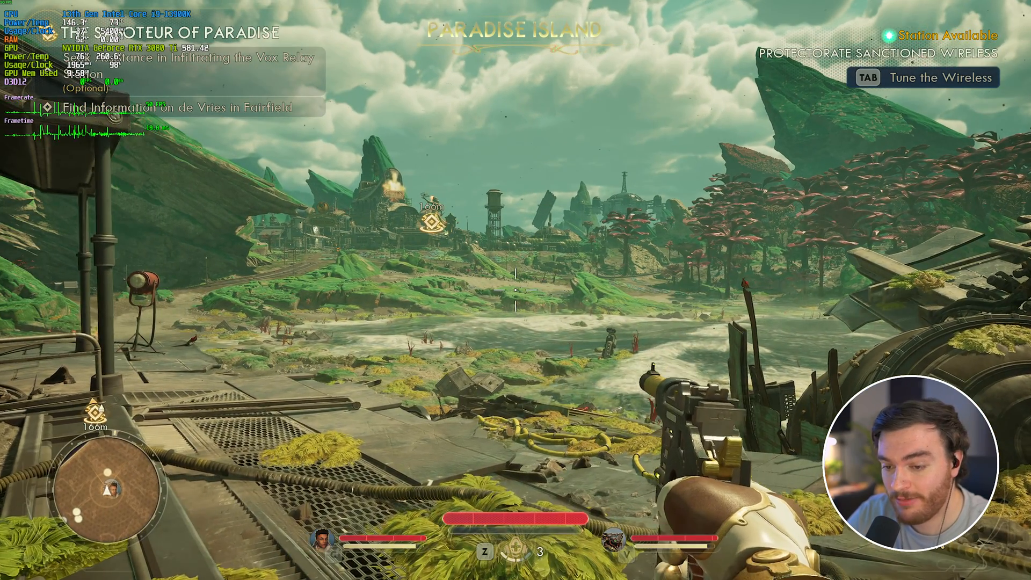